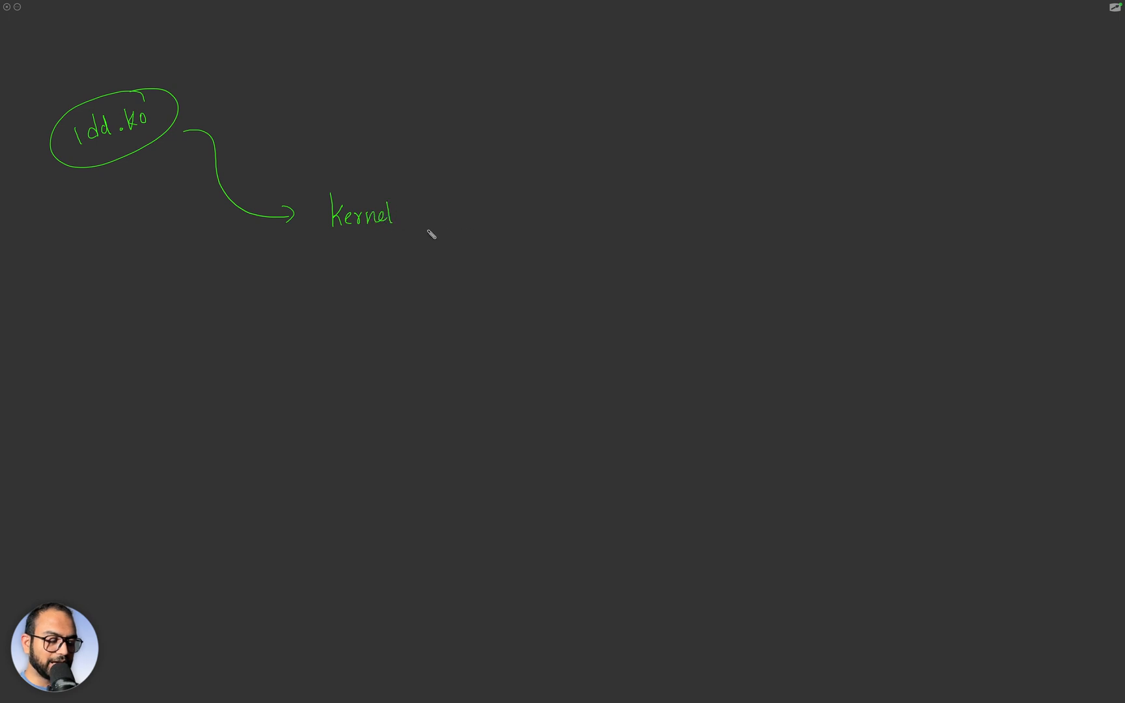
Draw Kernel's init and exit branches, and arrows from the reads into the ldd cloud.
left_click_drag(423, 216, 545, 168)
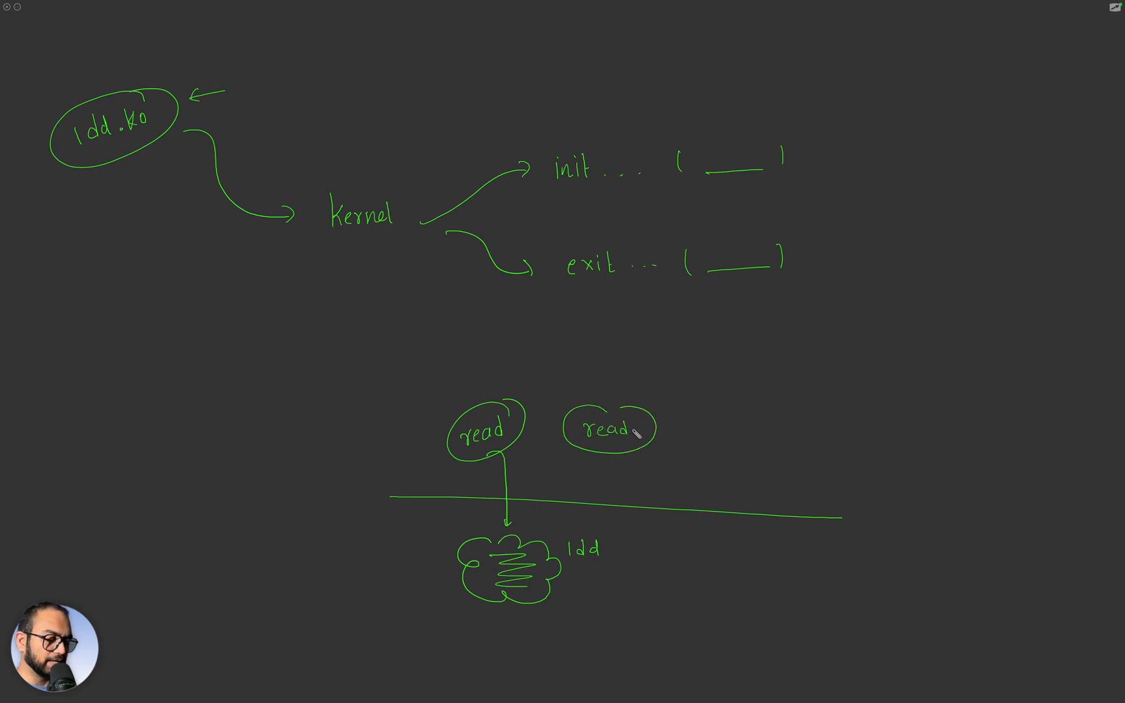
left_click_drag(613, 452, 555, 517)
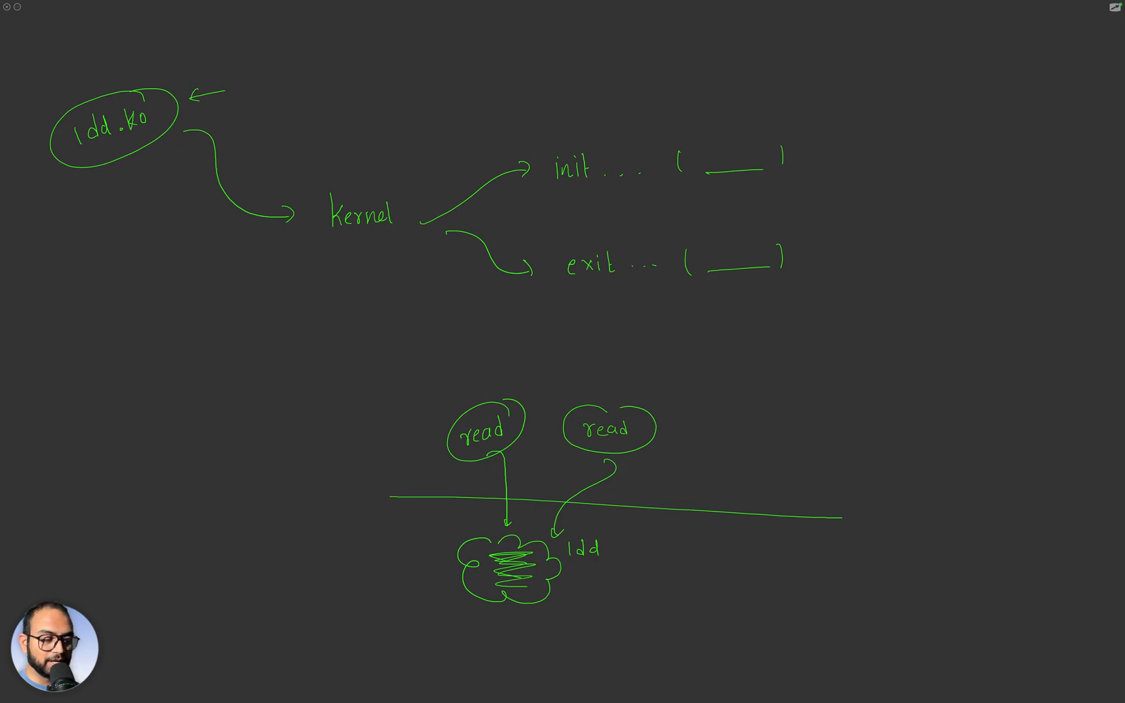
Label Kernel space and User space, and add an arrow pointing at the first read box.
type("Kernel spac")
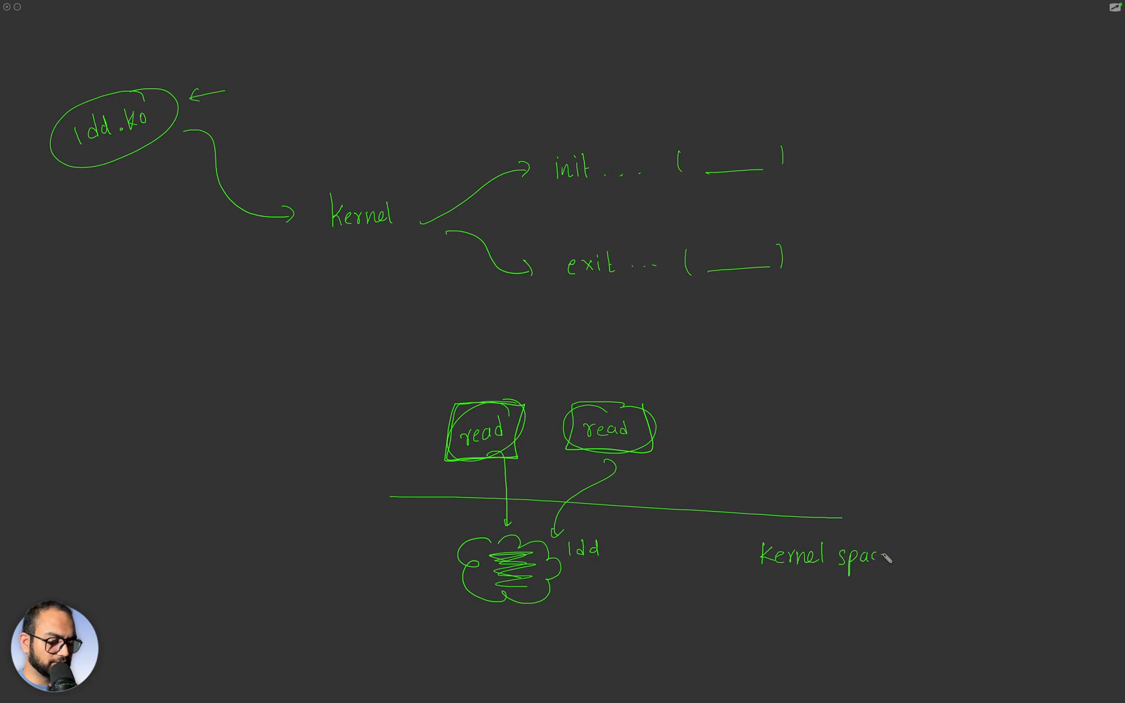
type("User space.")
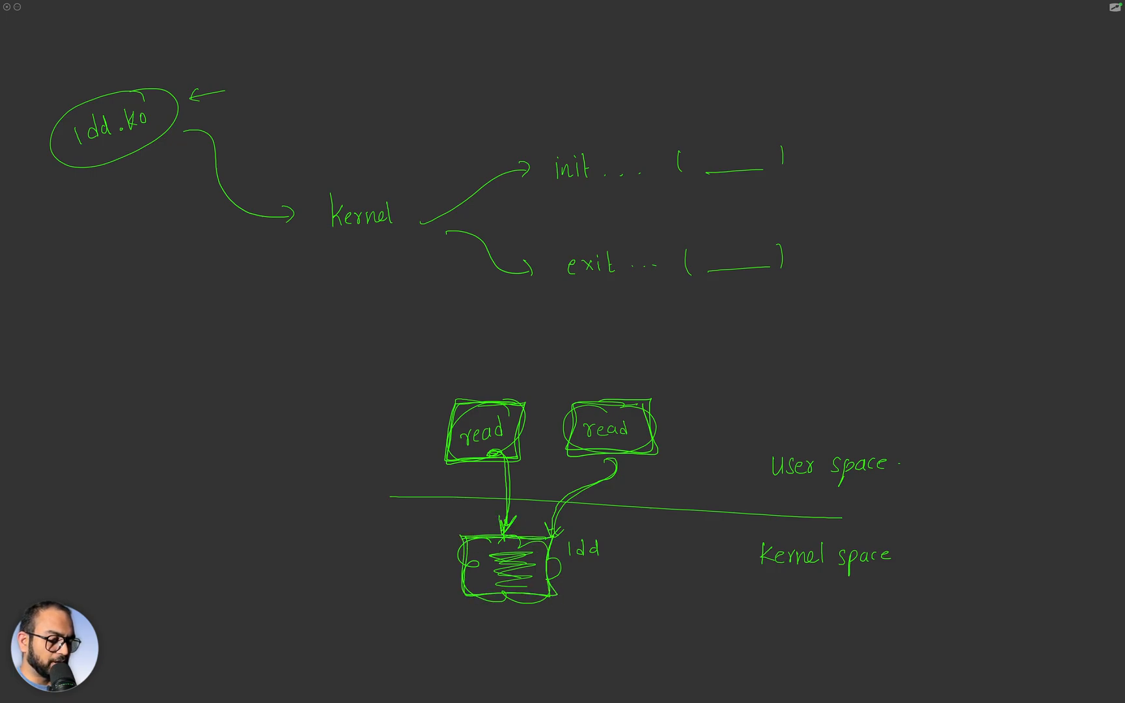
left_click_drag(420, 588, 459, 574)
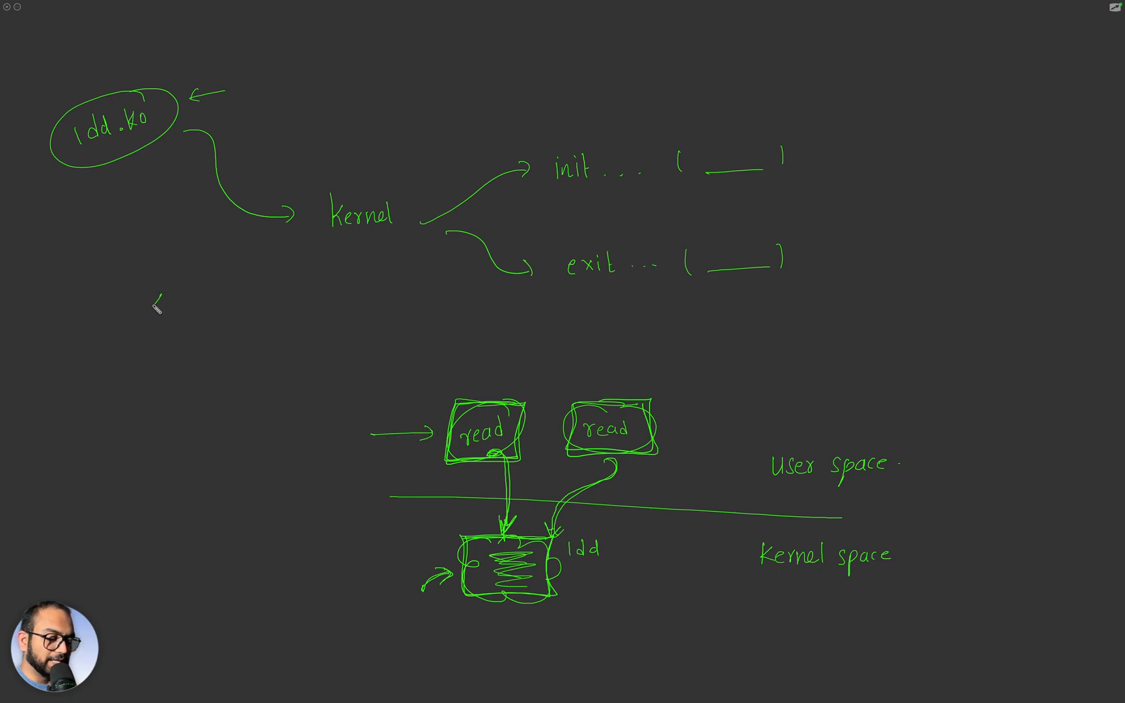
Sketch the /dev/ char file path, a read bubble, and ldd.ko with read() and write() boxes.
left_click_drag(143, 309, 258, 316)
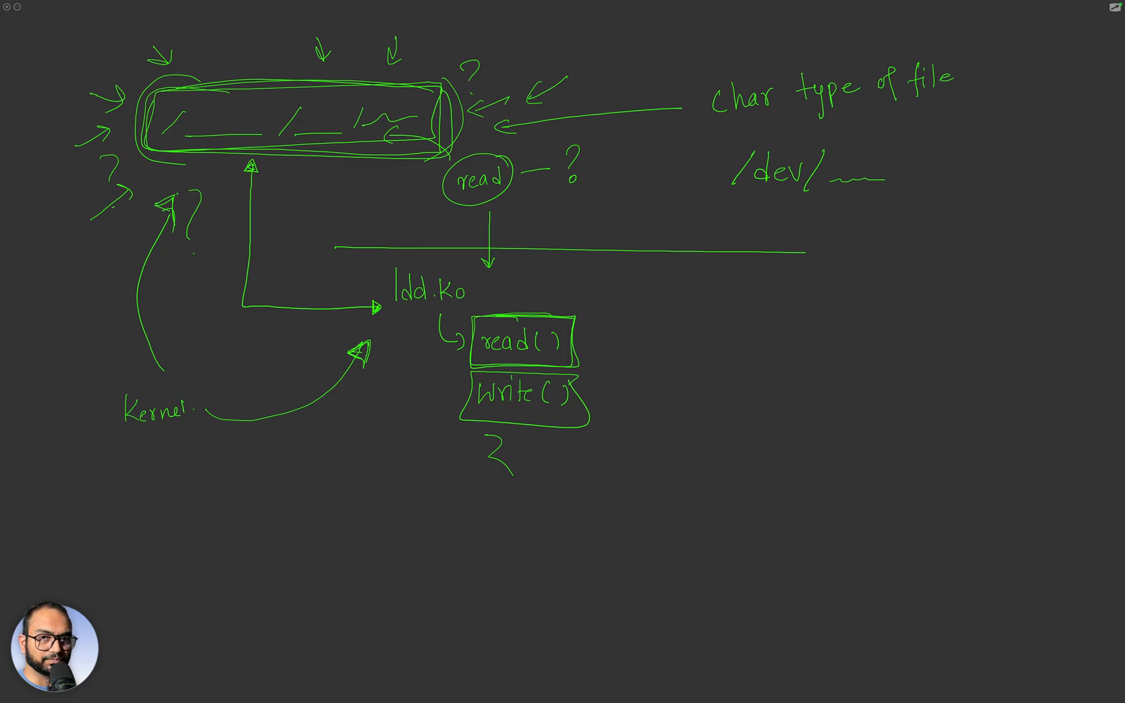
Arrow down from /dev to a boxed proc, labelled file System and circled Virtual file system.
left_click_drag(795, 209, 791, 309)
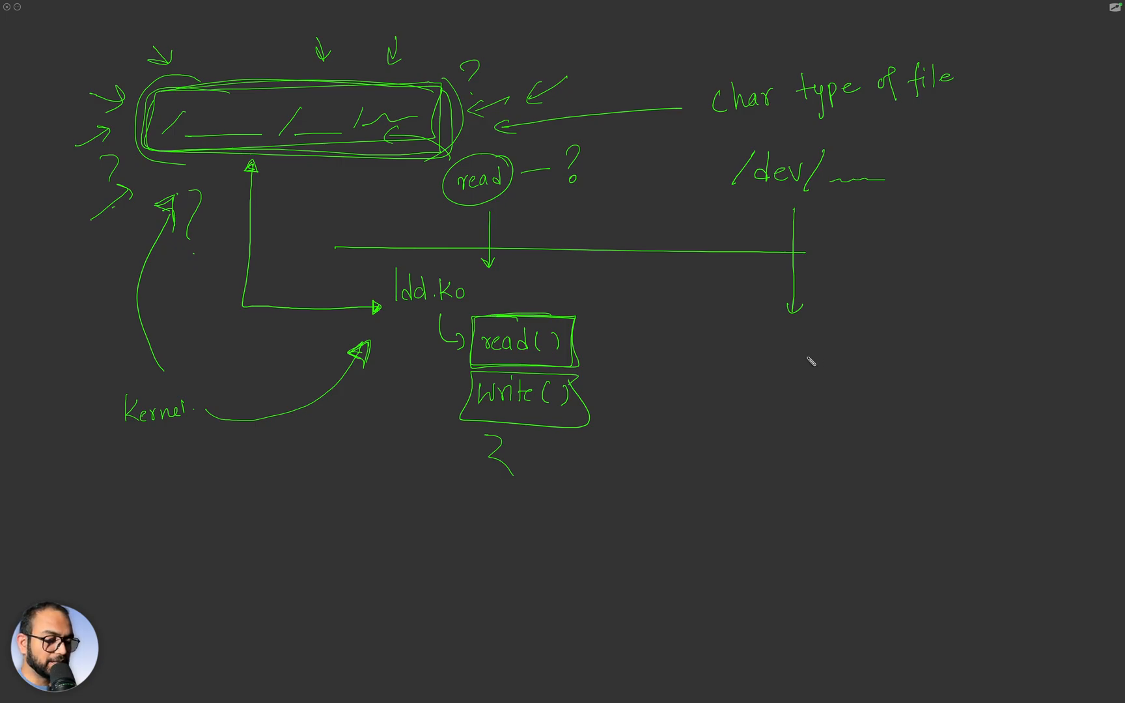
type("pro")
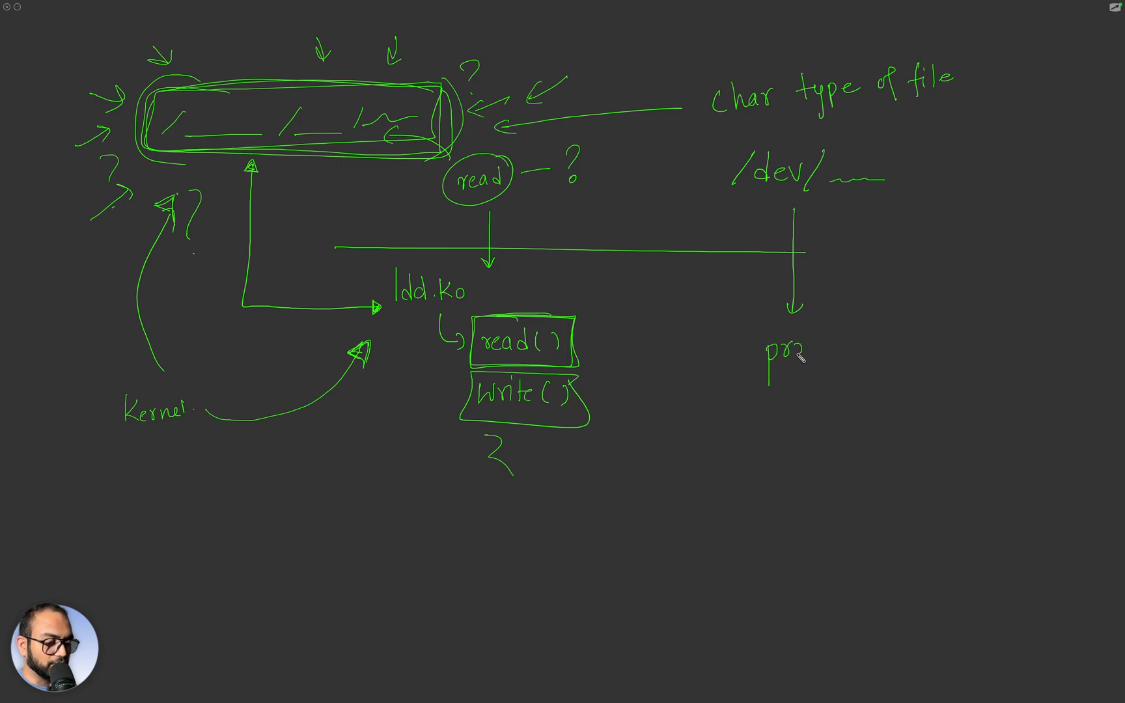
left_click_drag(746, 330, 832, 373)
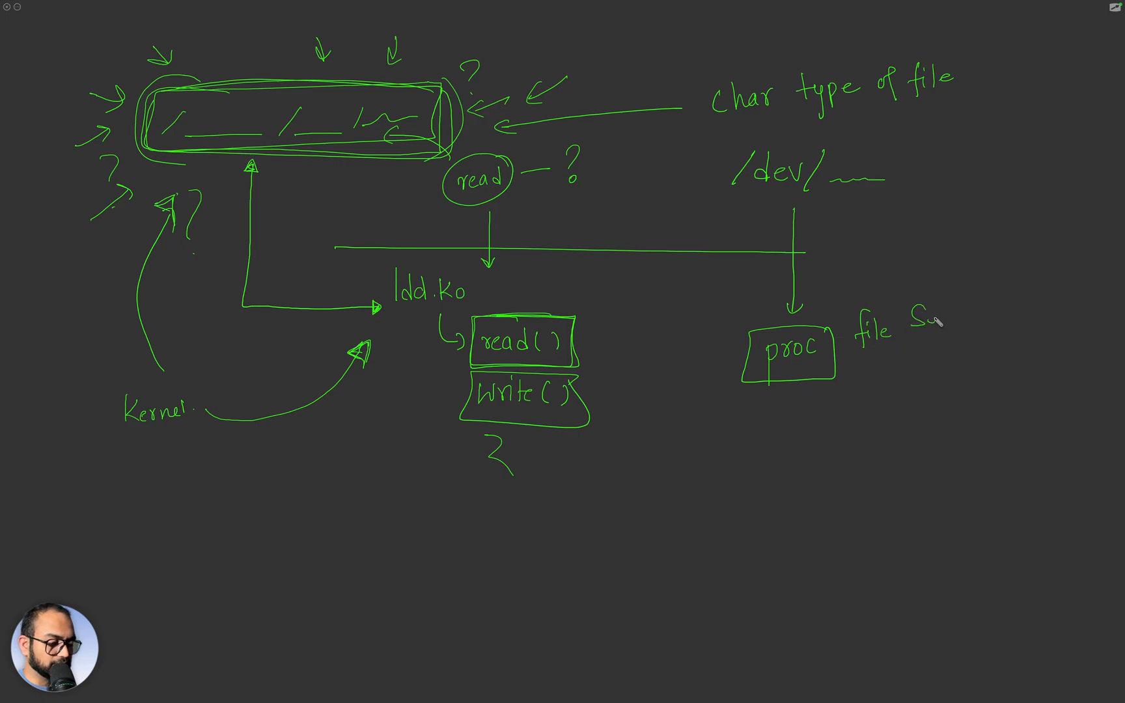
type("System")
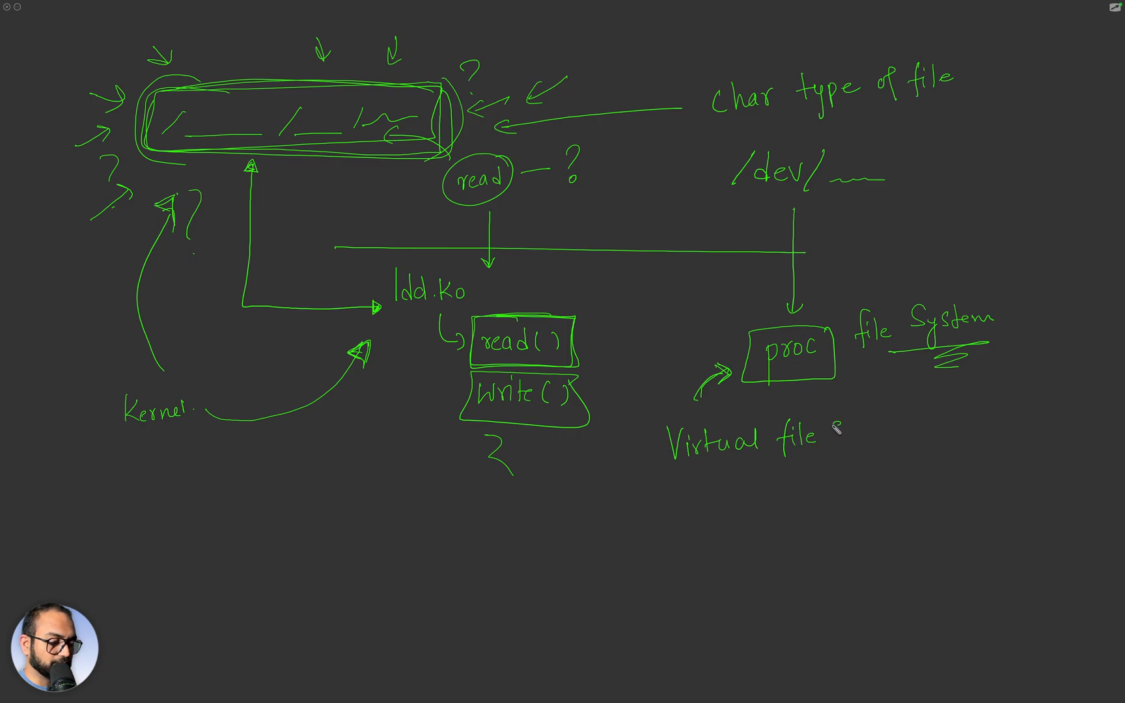
type("System")
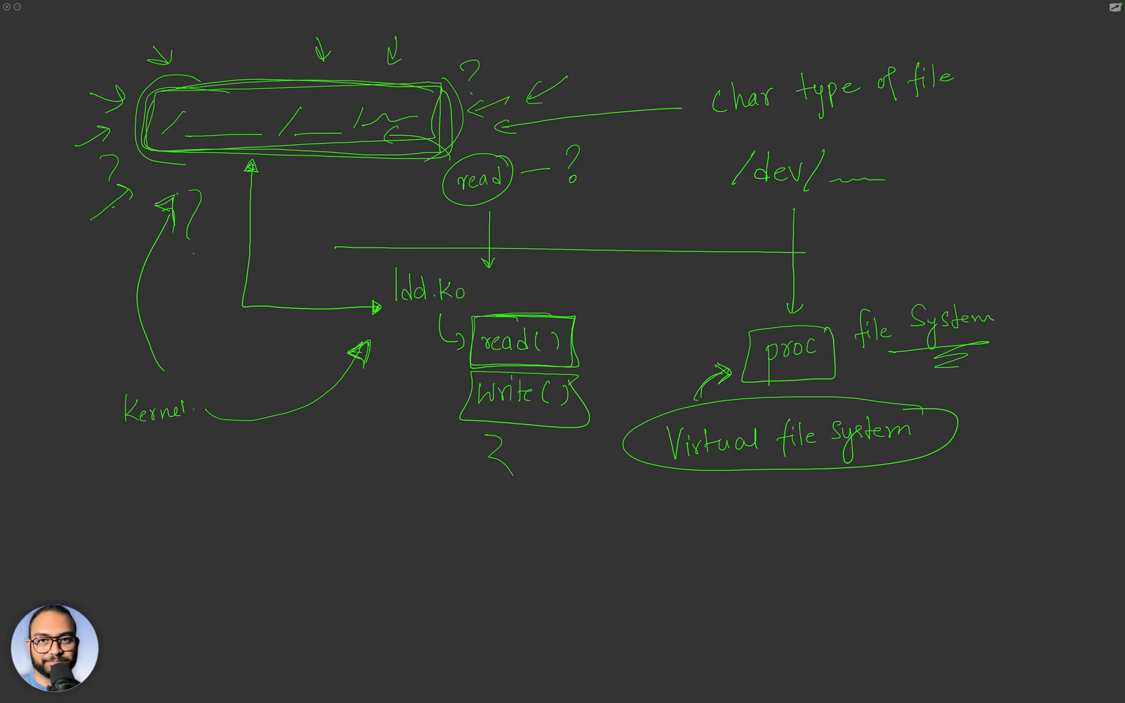
Handwrite /proc/ below the virtual file system note, box it, and add a pointer arrow.
left_click(634, 535)
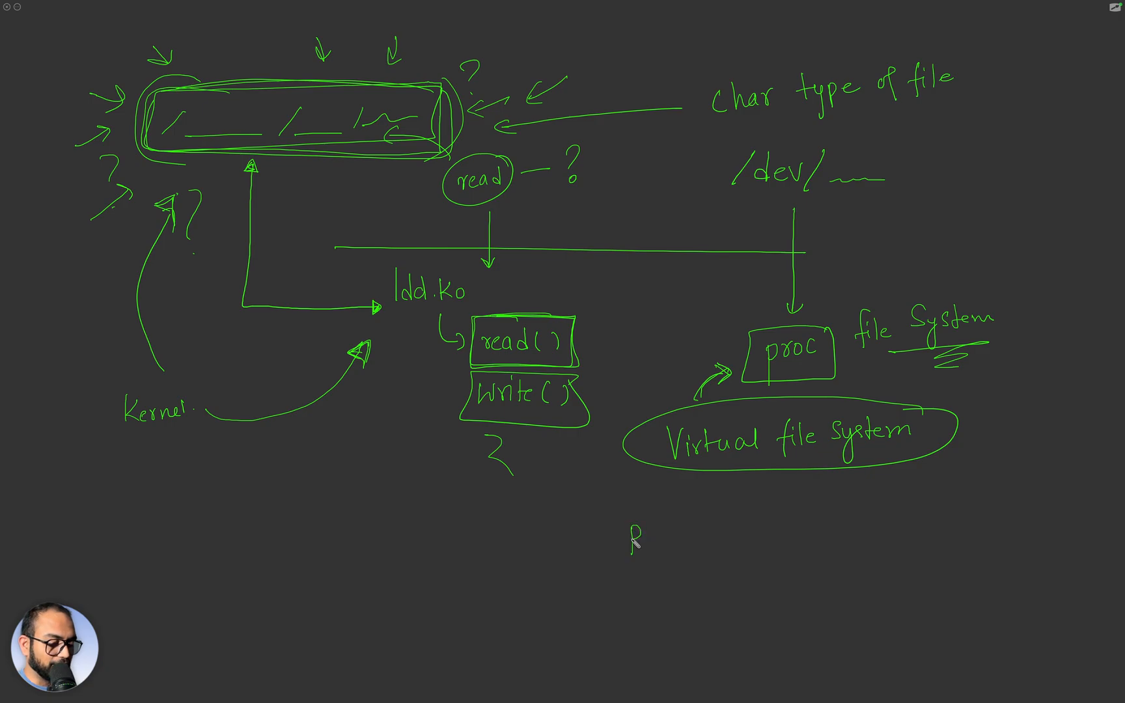
type("/proc/")
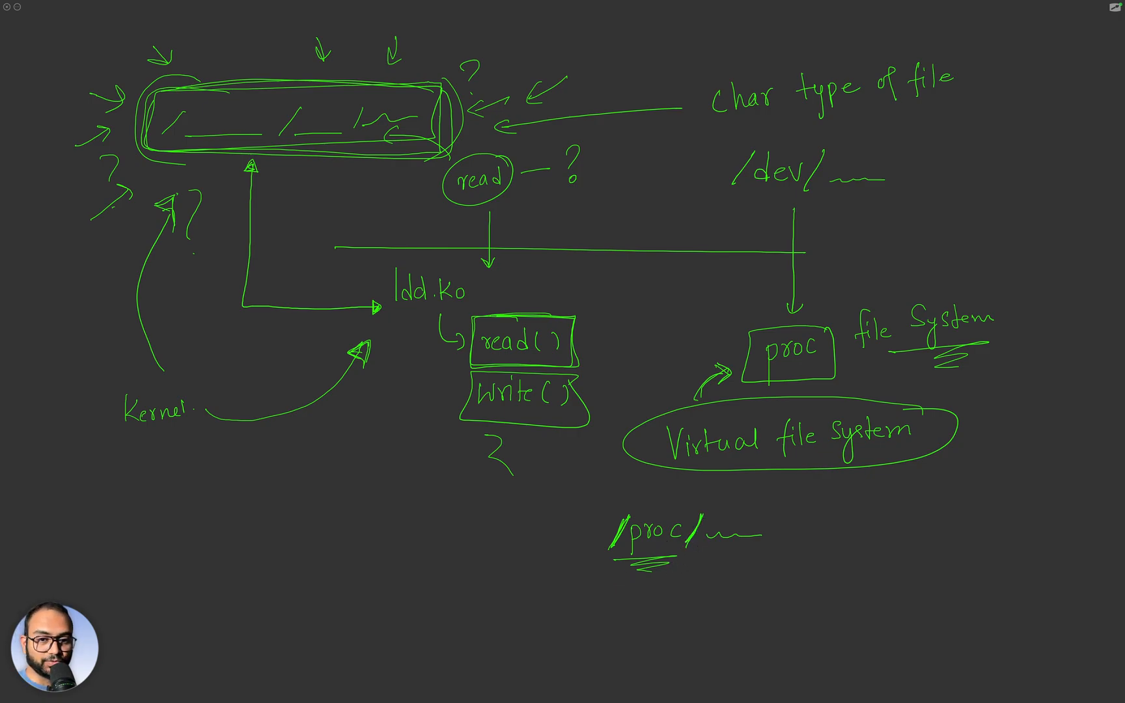
left_click_drag(824, 631, 804, 581)
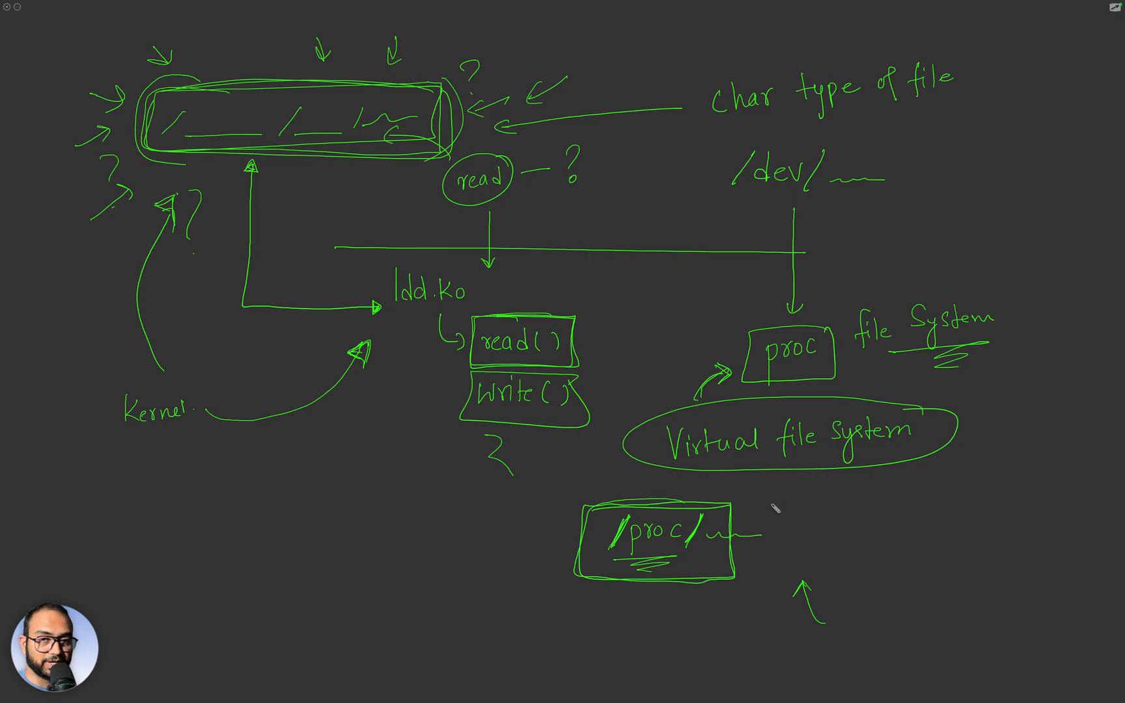
left_click_drag(754, 517, 818, 492)
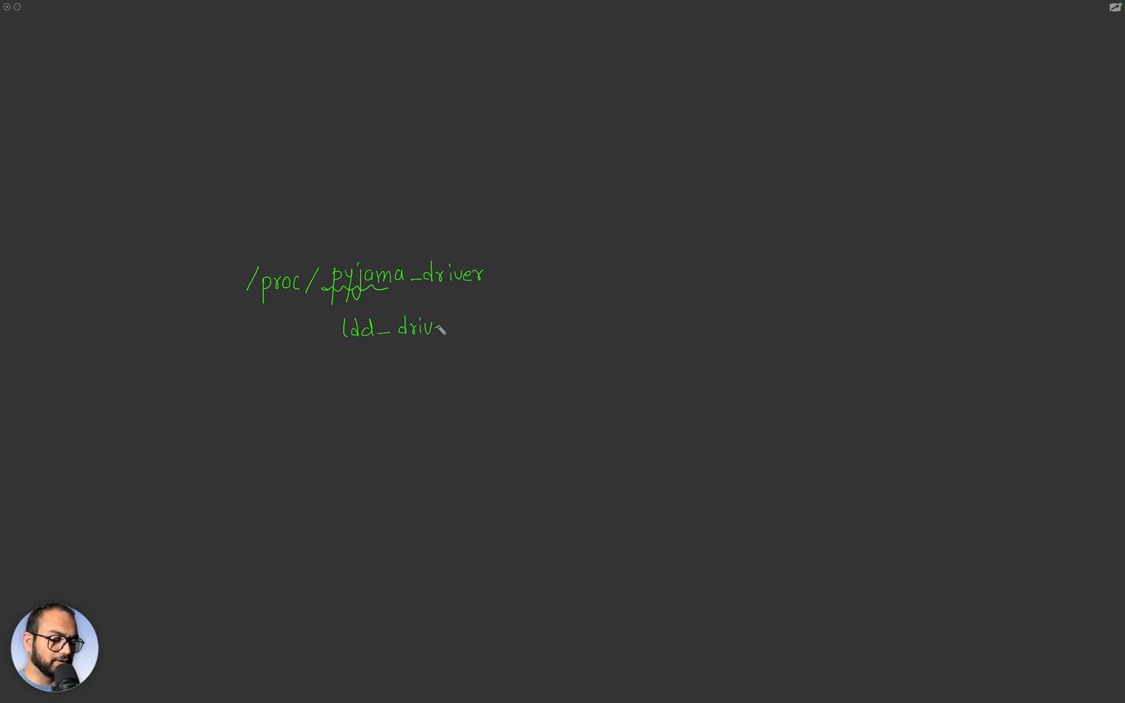
List ldd_driver and ldd_file, underline /proc/pyjama_driver, and draw a connector from User.
type("dl")
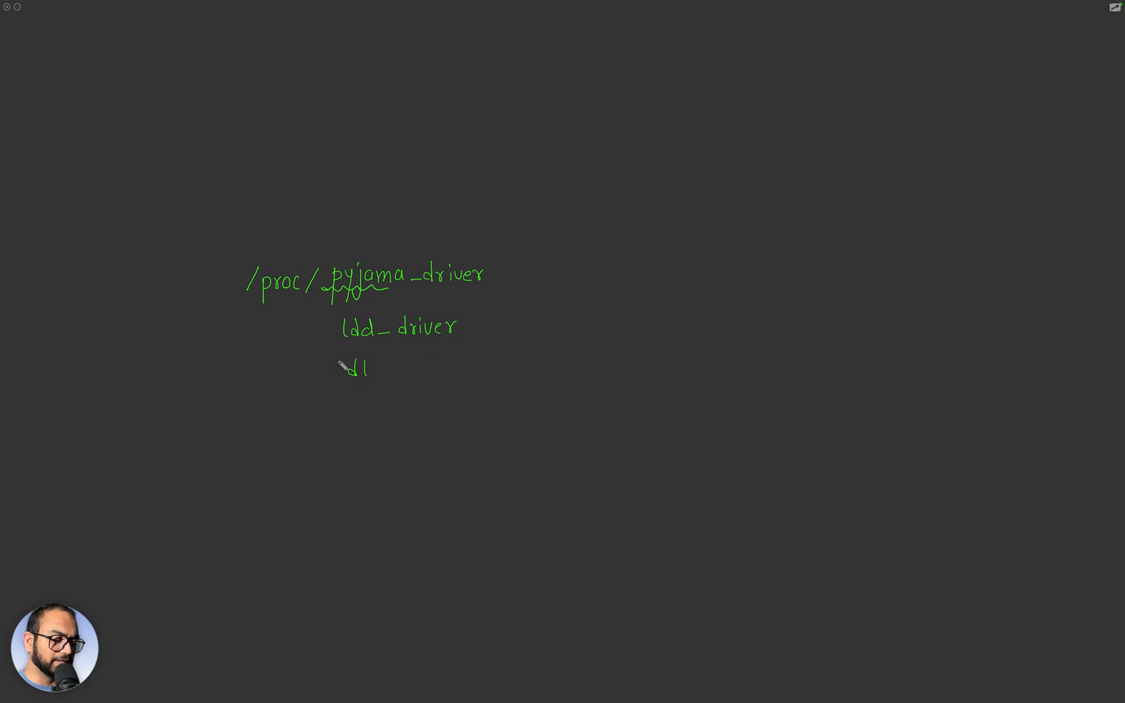
type("ldd_file")
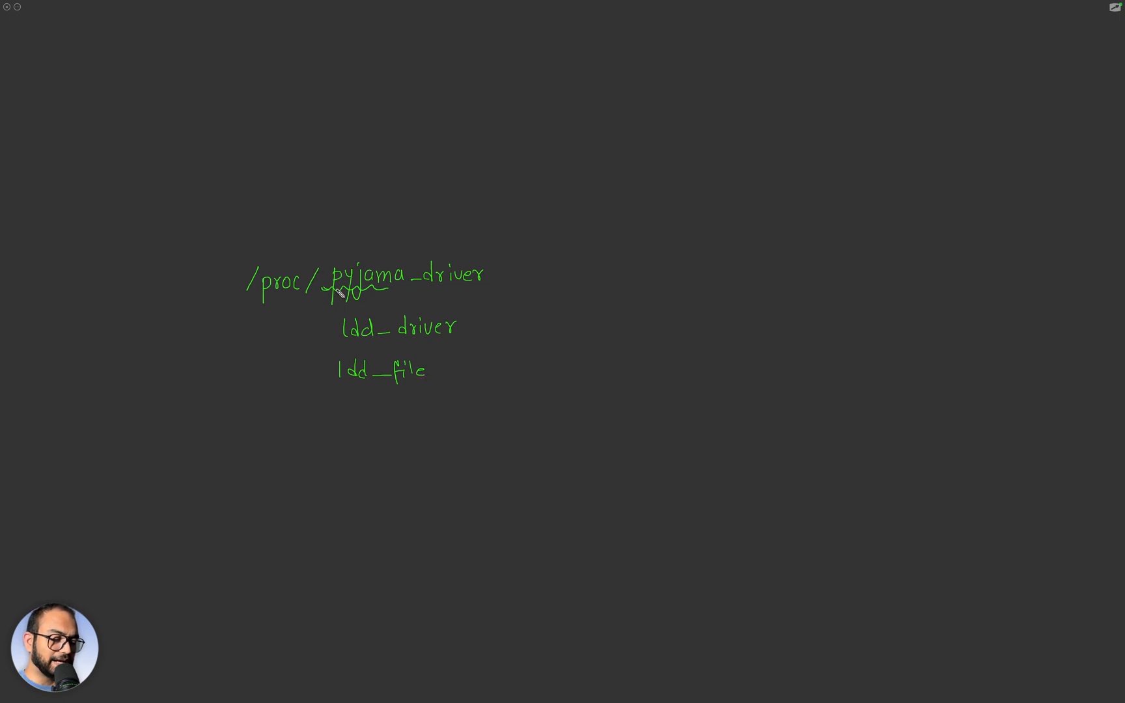
left_click_drag(248, 294, 494, 290)
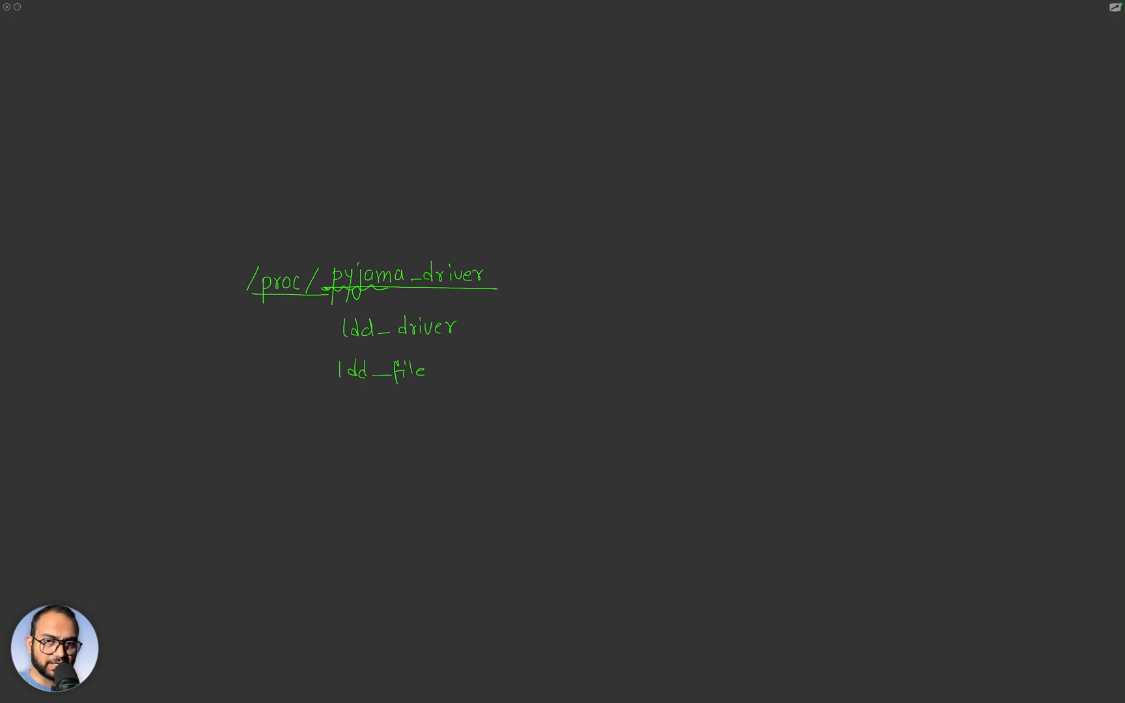
mouse_move(574, 124)
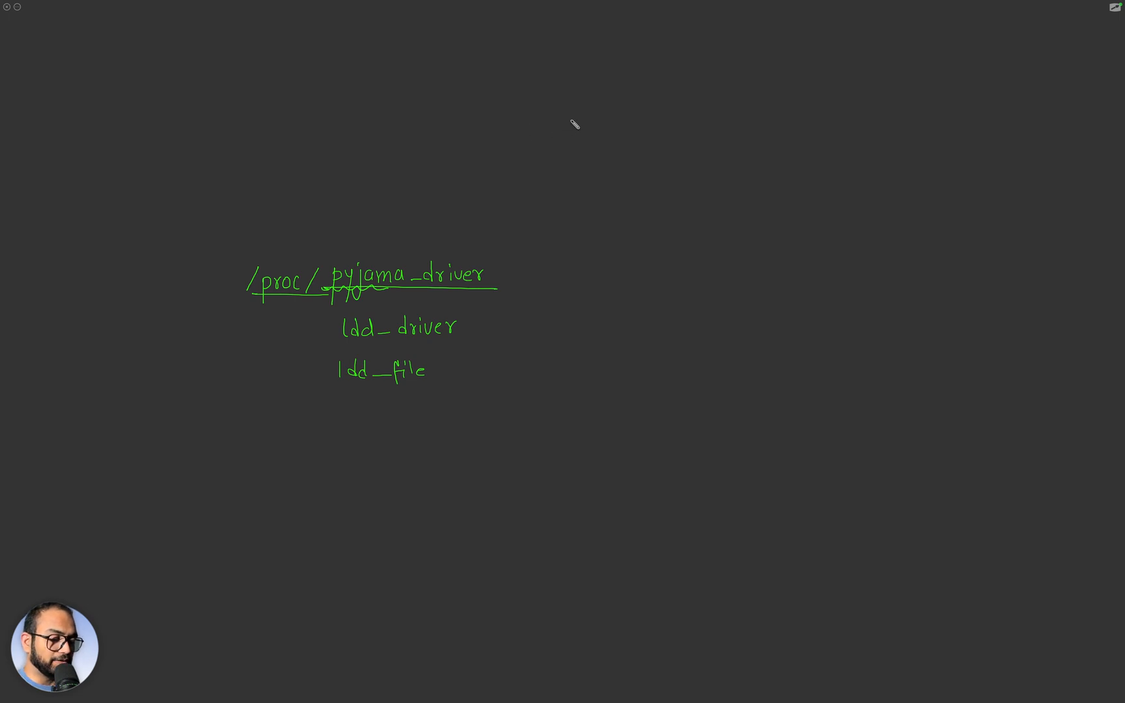
left_click_drag(577, 118, 437, 240)
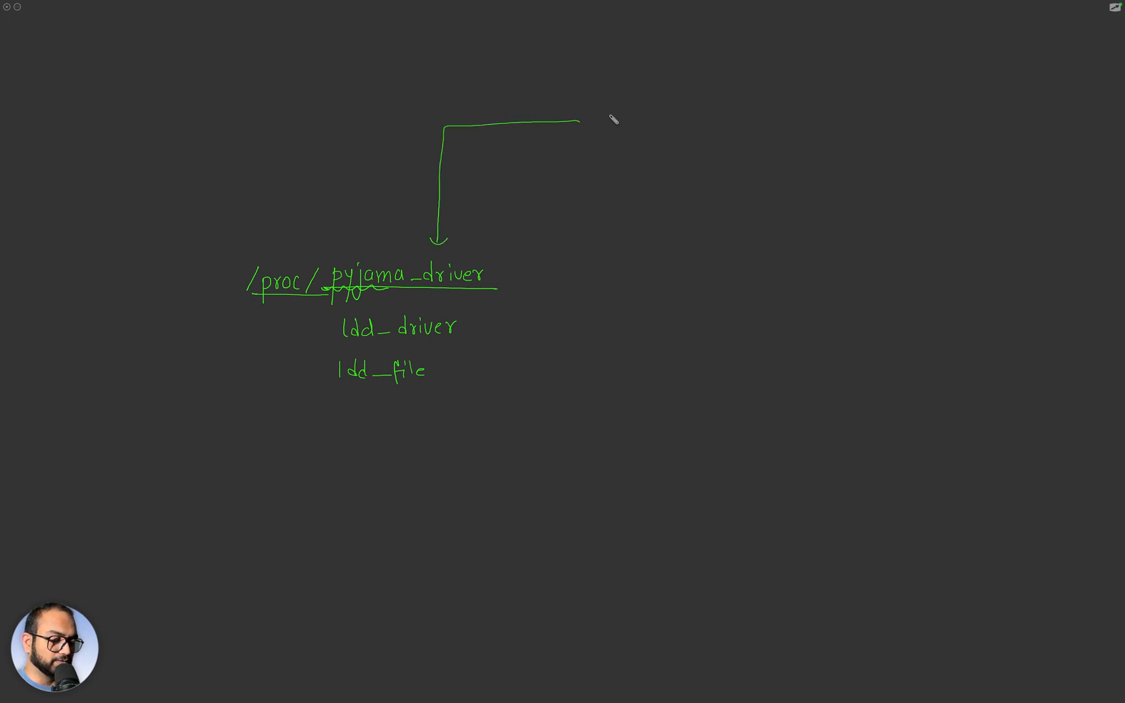
Write User with a boxed read, and a curved arrow from driver (ldd.ko) up to the proc entry.
type("User")
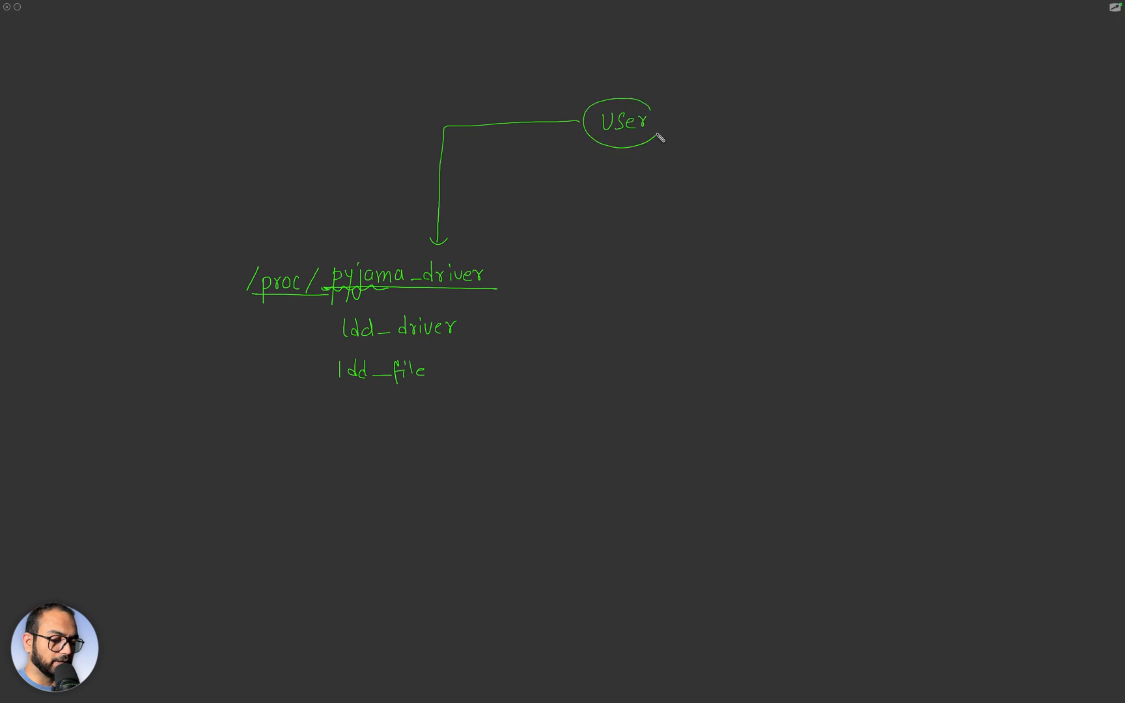
type("read")
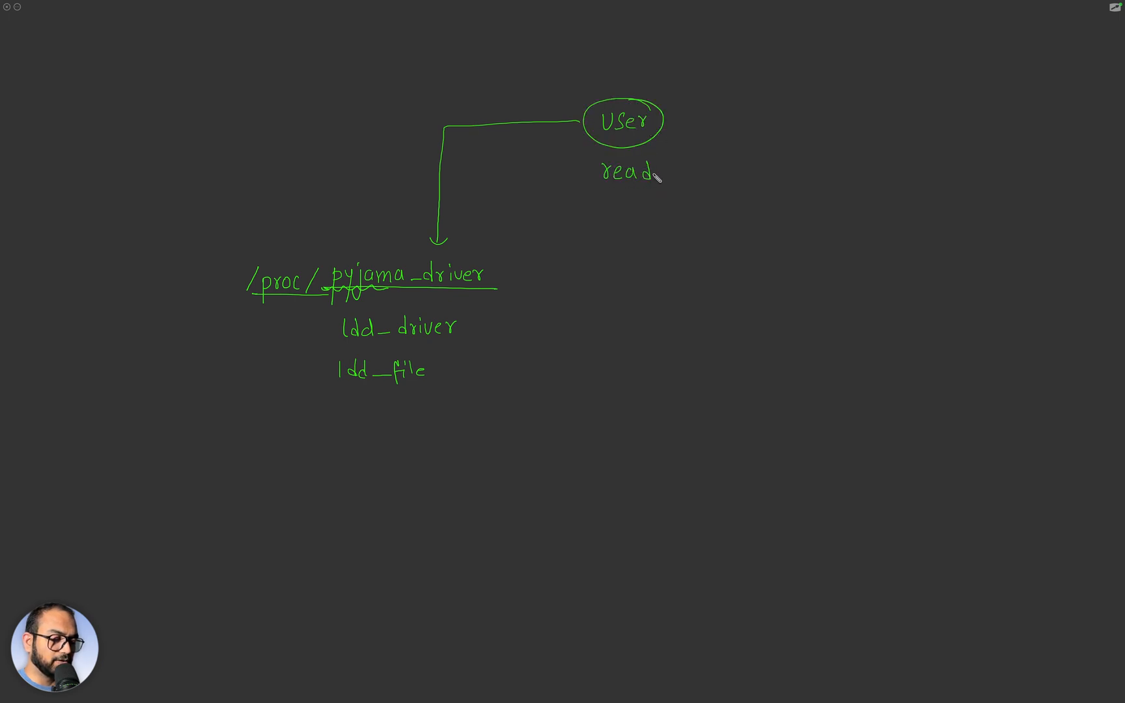
left_click_drag(592, 154, 660, 190)
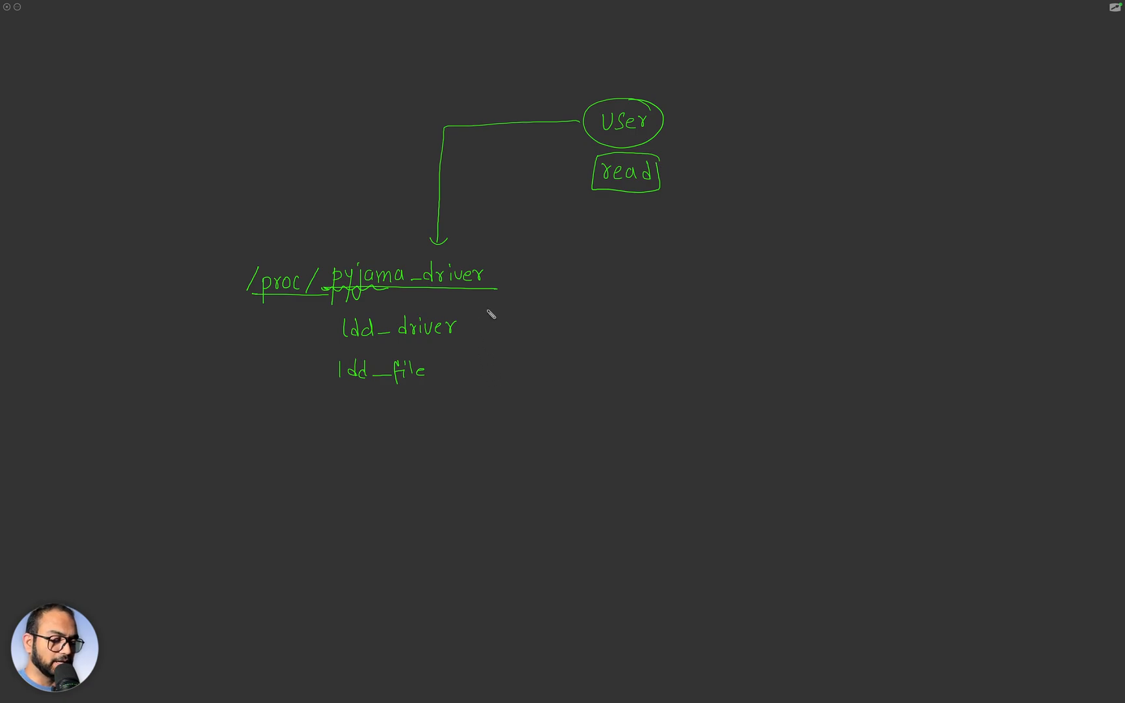
left_click_drag(582, 434, 484, 305)
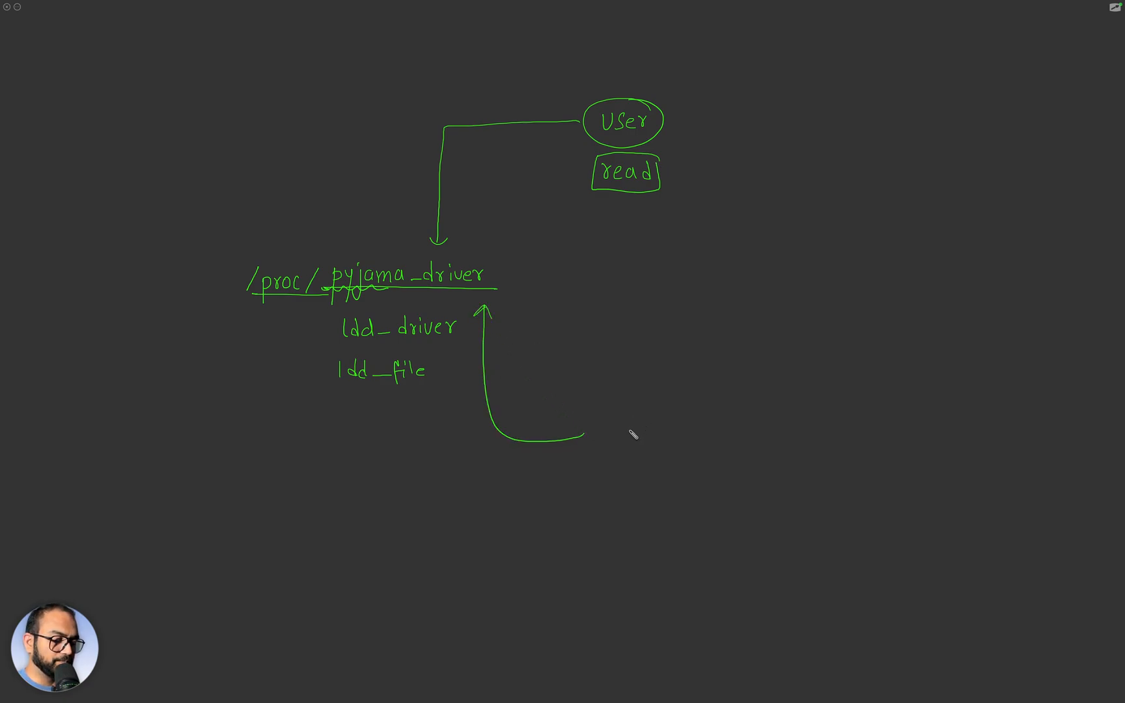
type("driver (ldd.ko")
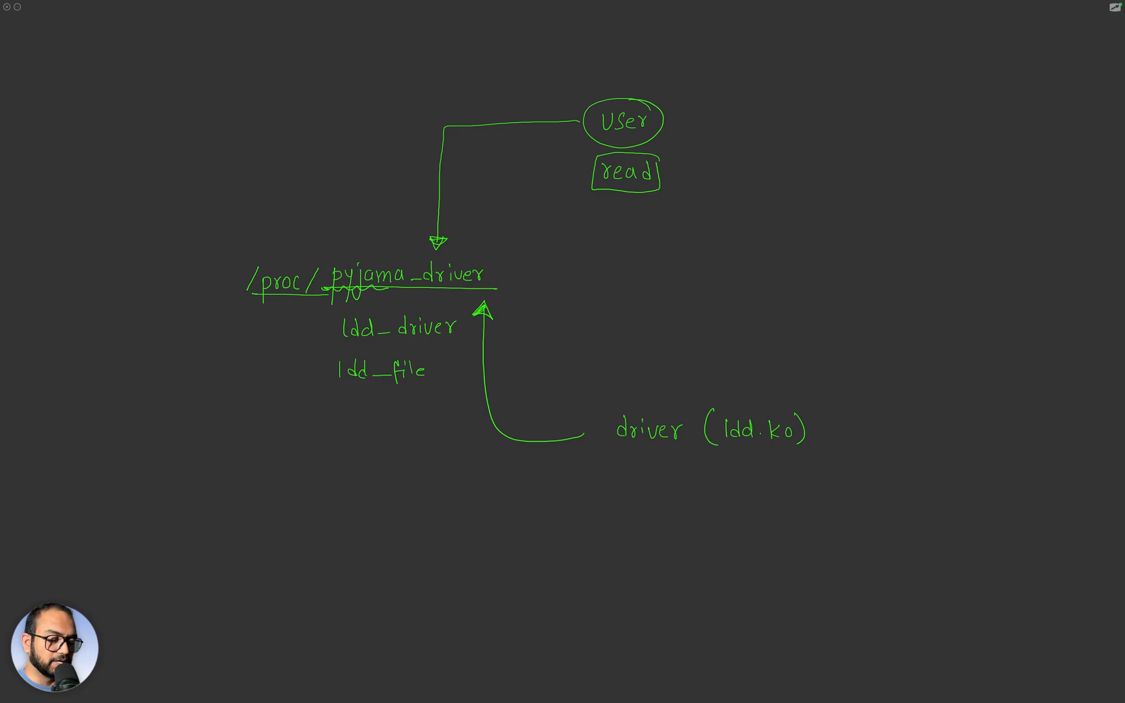
mouse_move(683, 462)
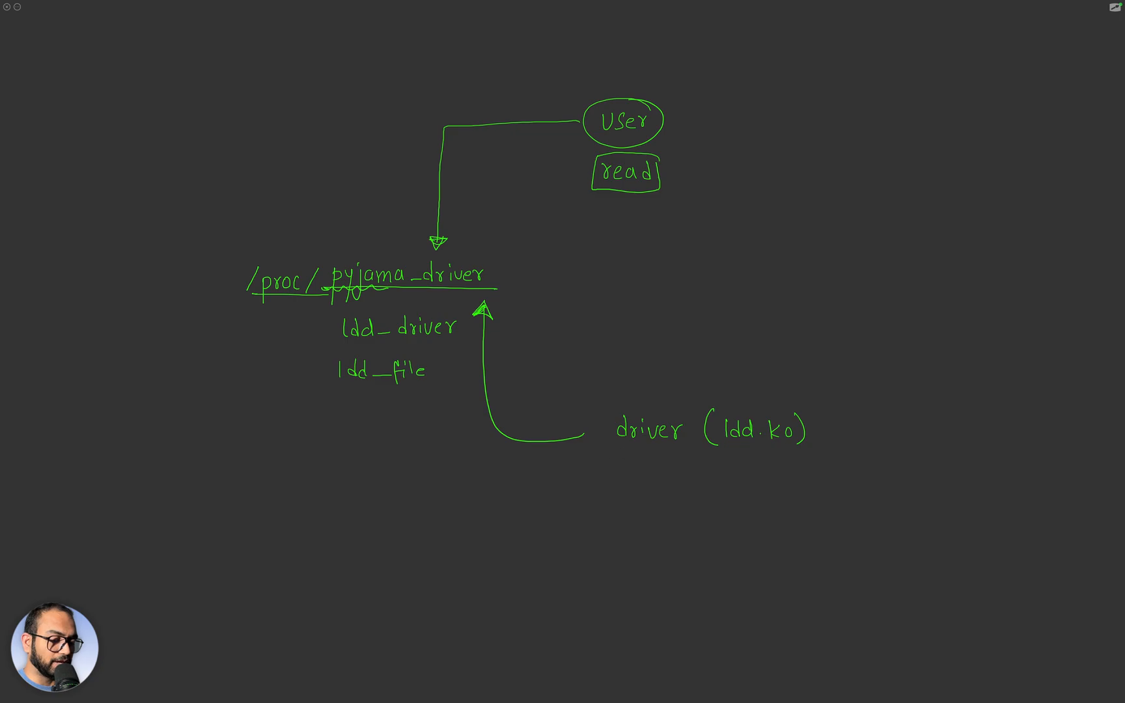
Draw an arrow from driver to an underlined read(), with a pointer arrow at it.
left_click_drag(656, 452, 692, 488)
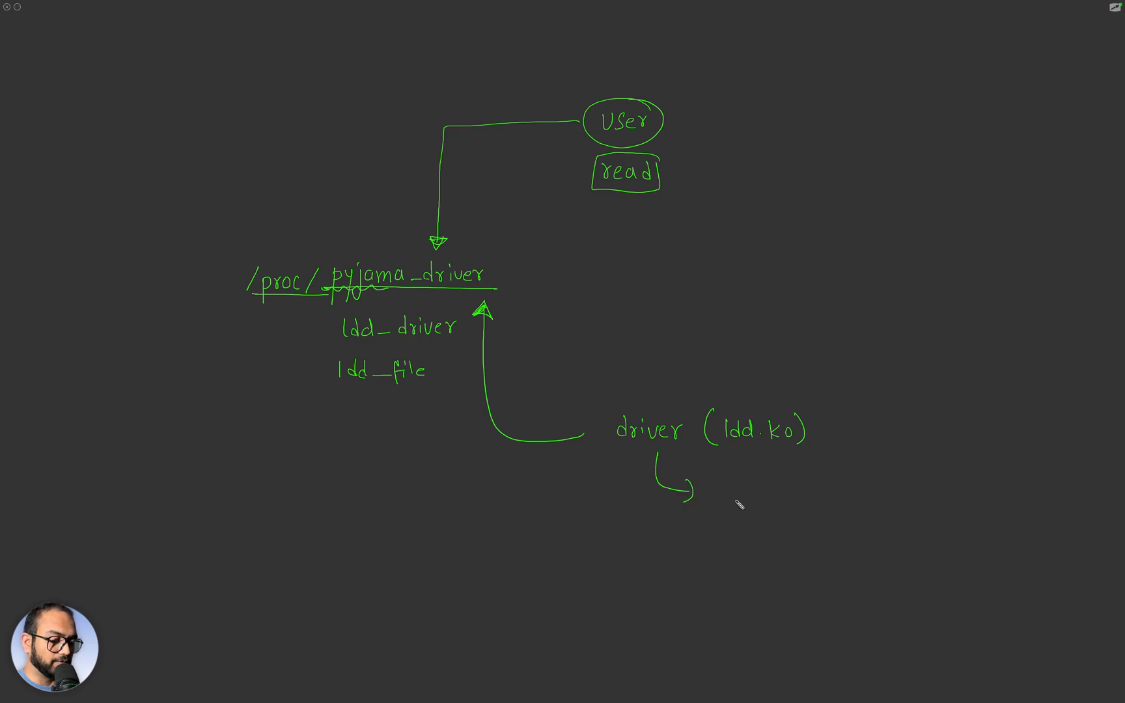
type("read()")
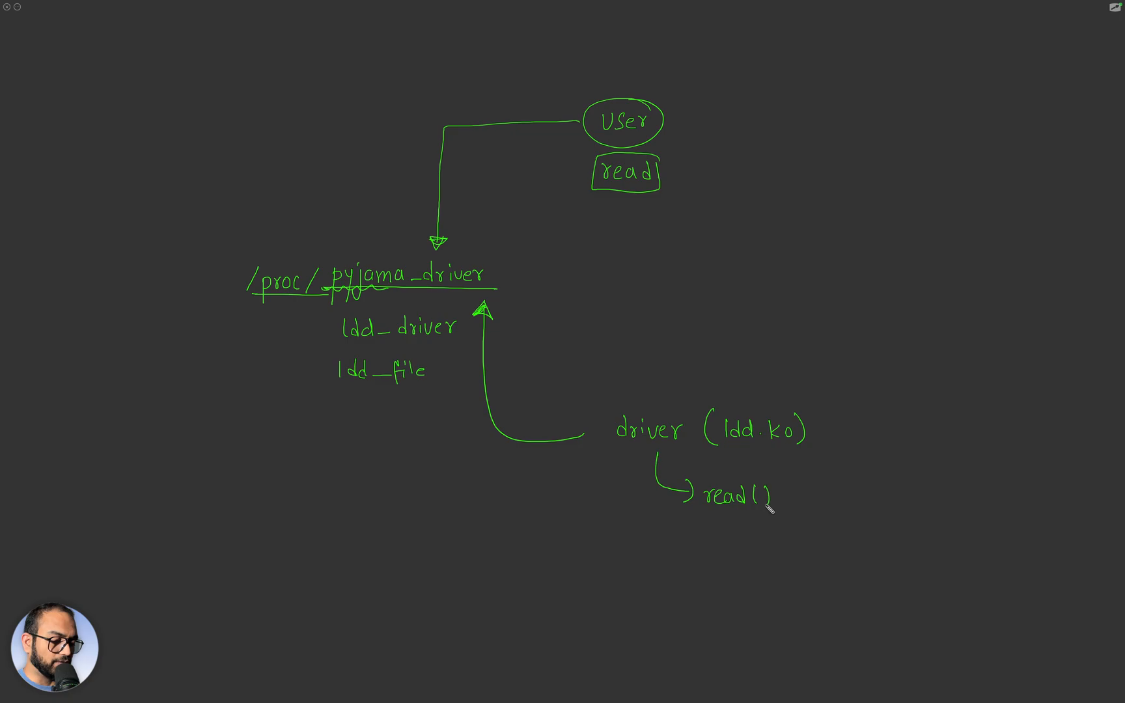
left_click_drag(707, 511, 753, 520)
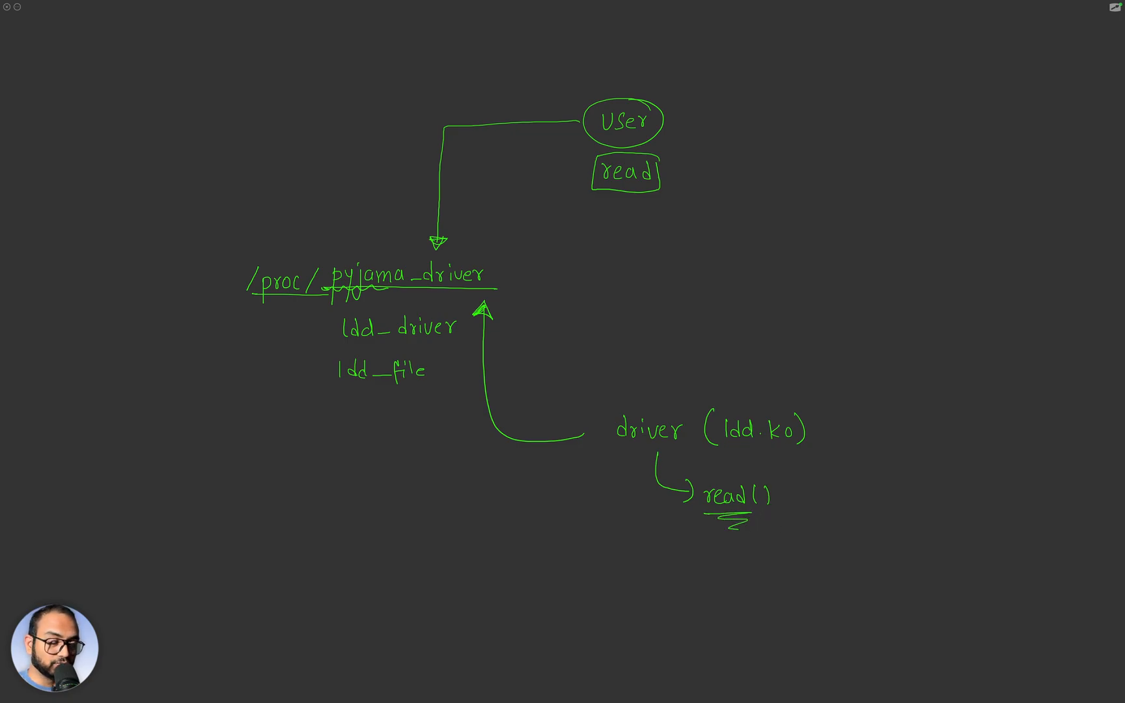
left_click_drag(646, 549, 682, 506)
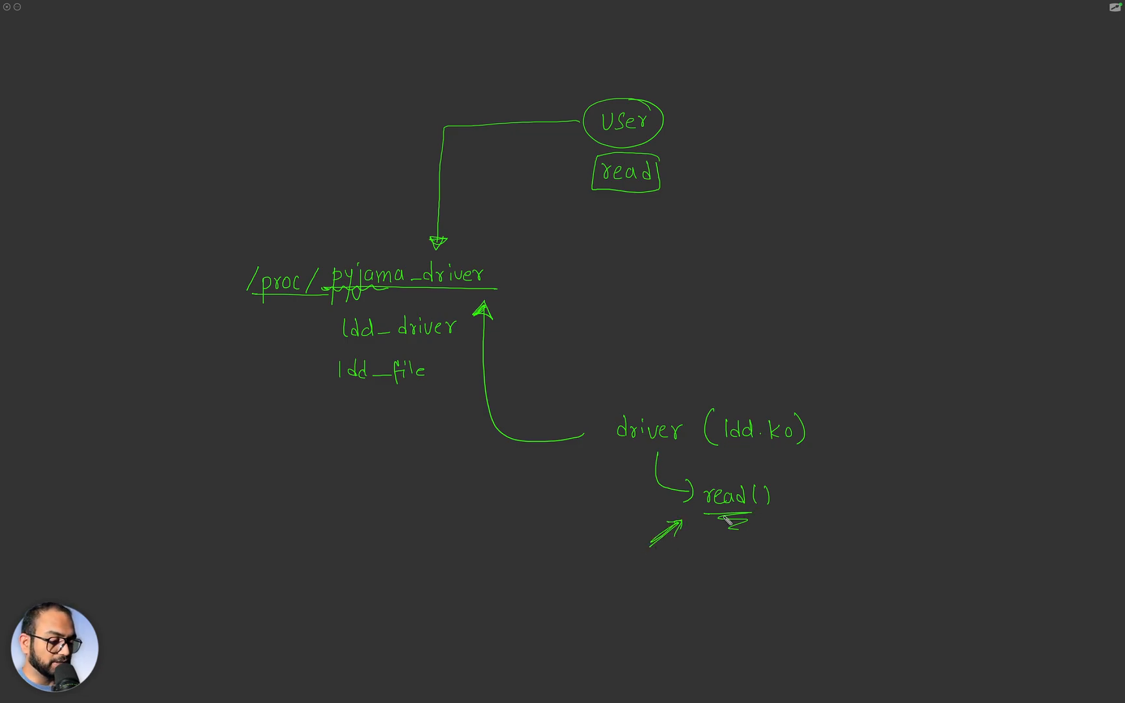
Branch off ldd.ko to a '#read was called ++' counter note.
left_click_drag(797, 459, 854, 465)
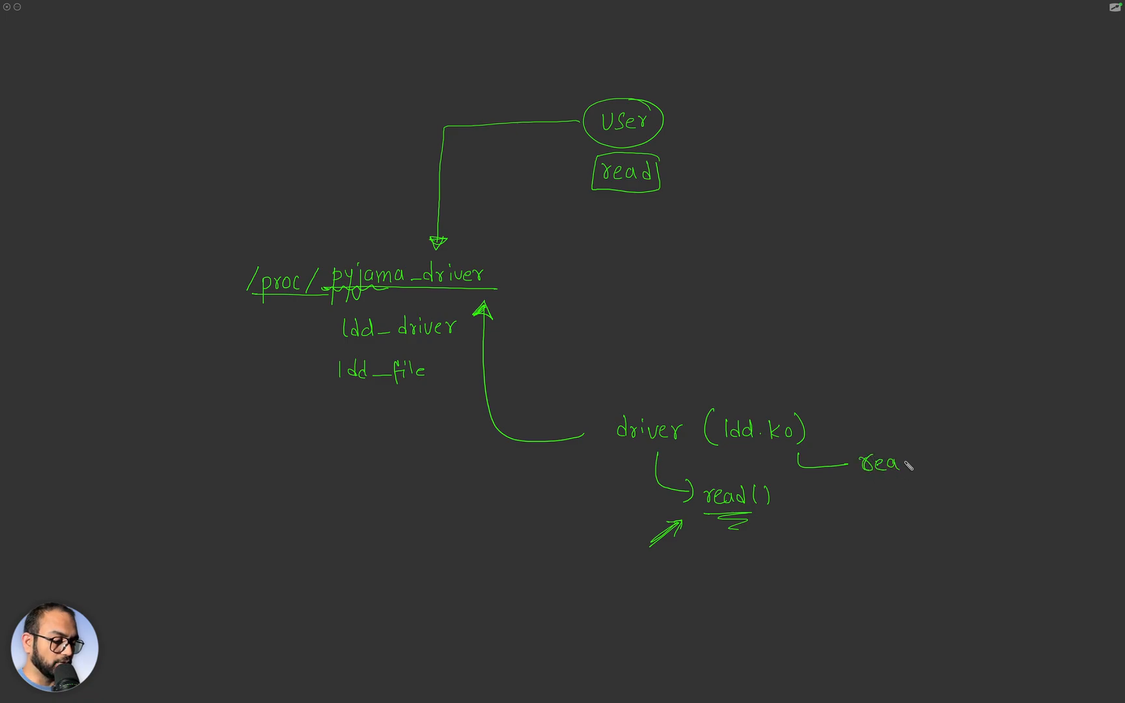
type("was called")
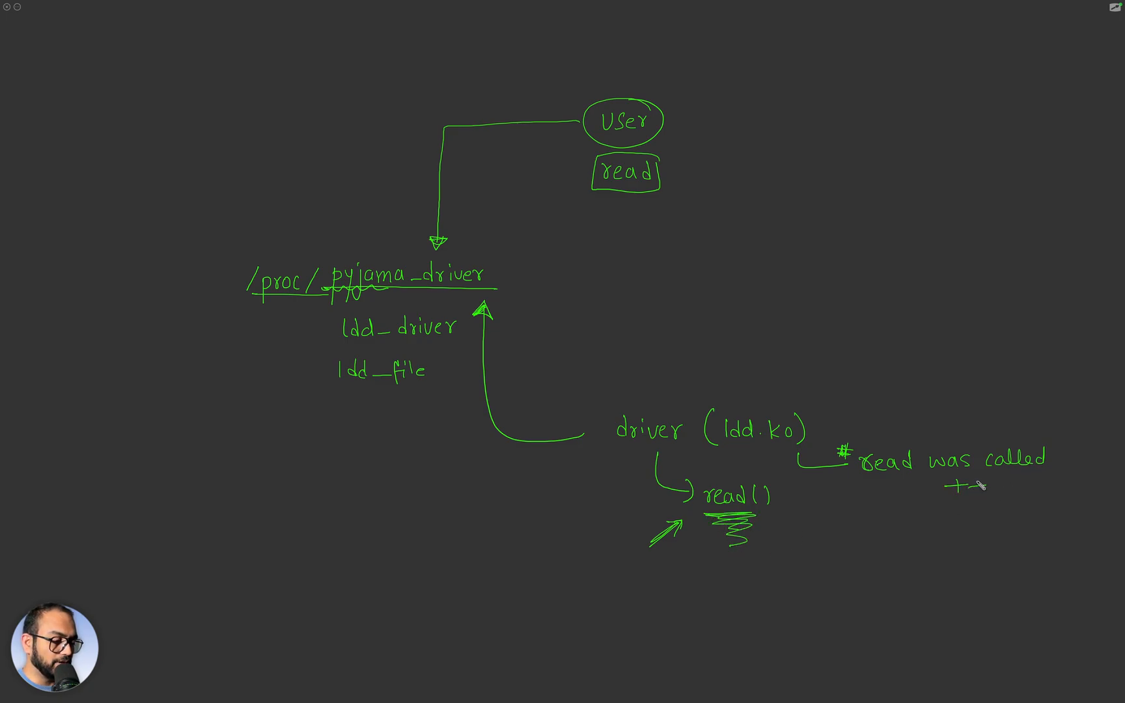
left_click_drag(853, 477, 1048, 473)
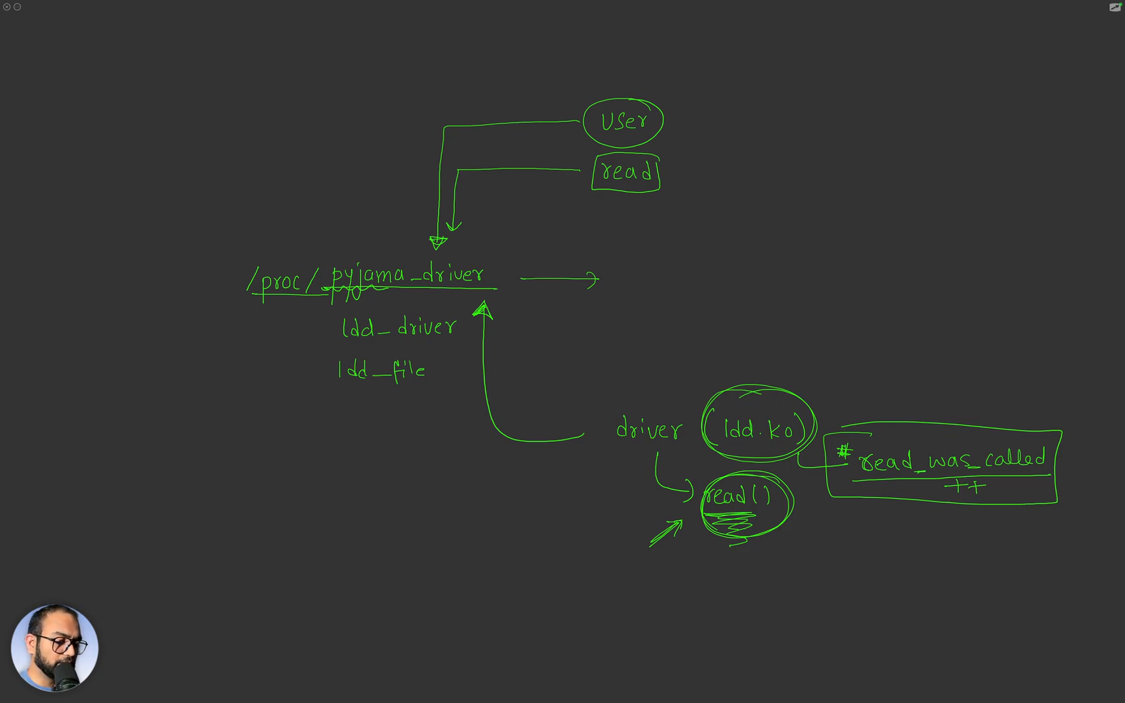
Add kernel api arrows into /proc/pyjama_driver, a hatched init() bar, and a proc ops label.
left_click_drag(244, 291, 495, 287)
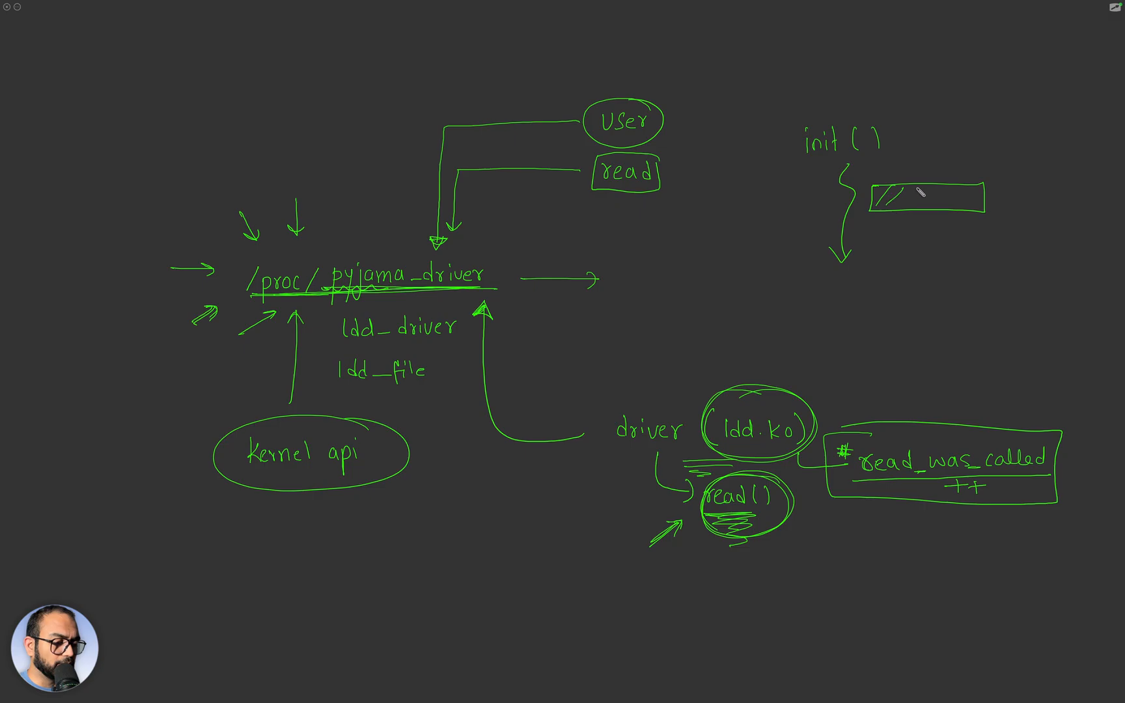
left_click_drag(879, 201, 987, 201)
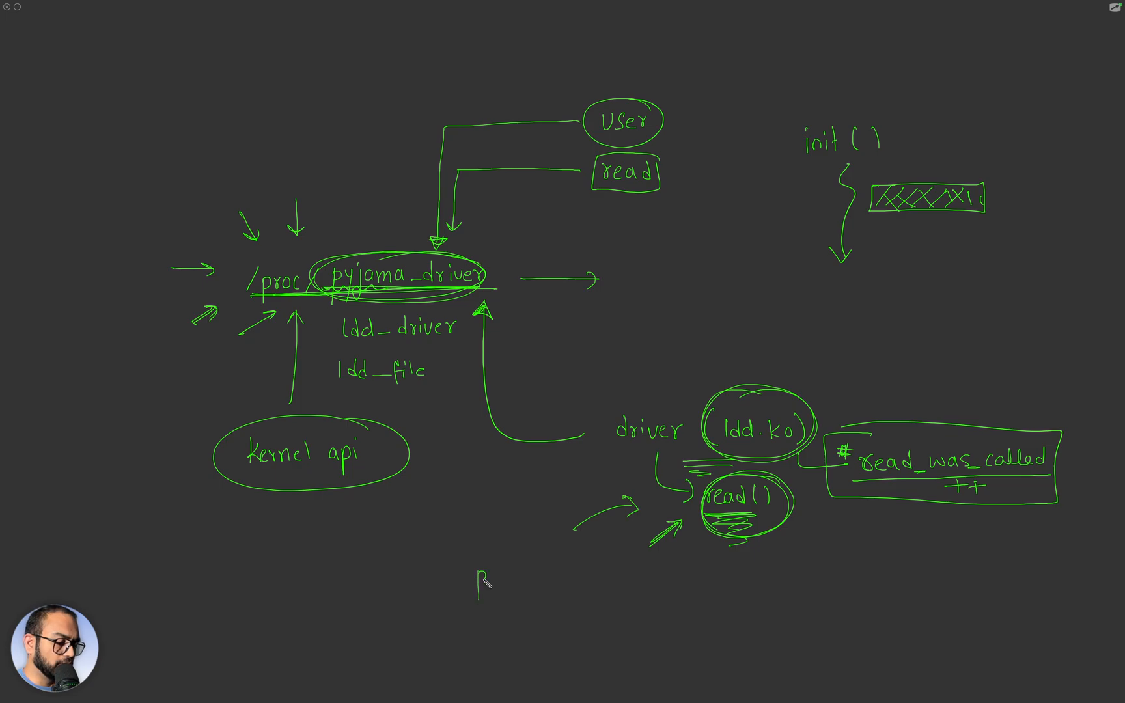
type("proc ops")
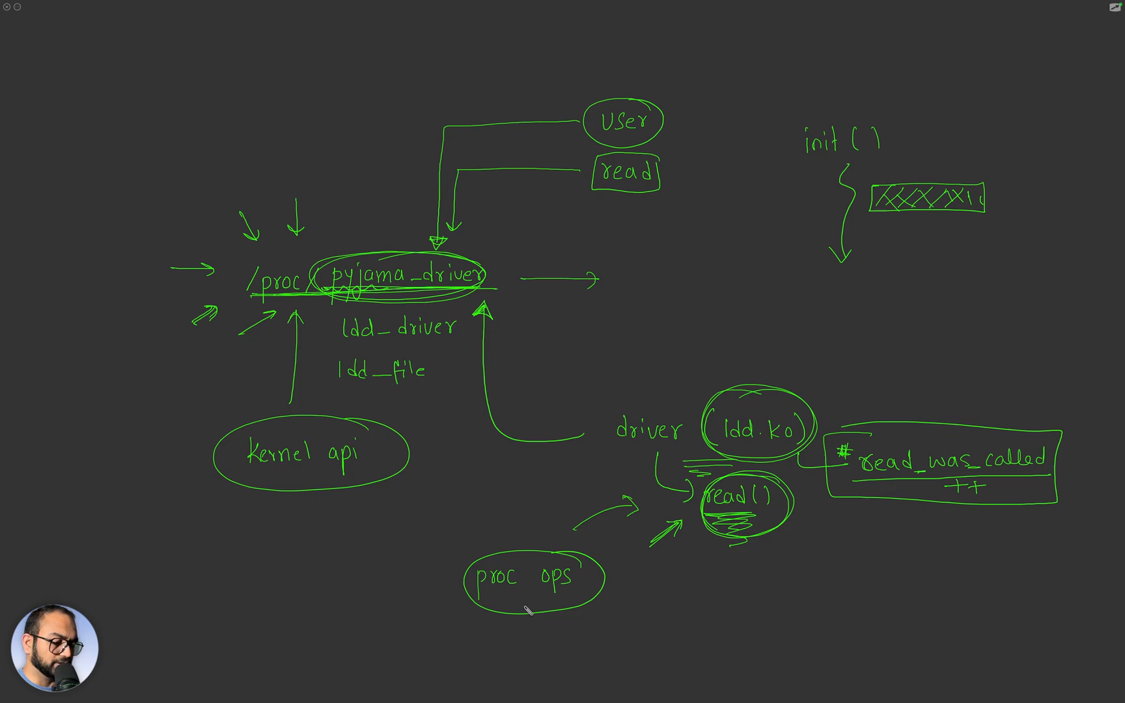
left_click(983, 666)
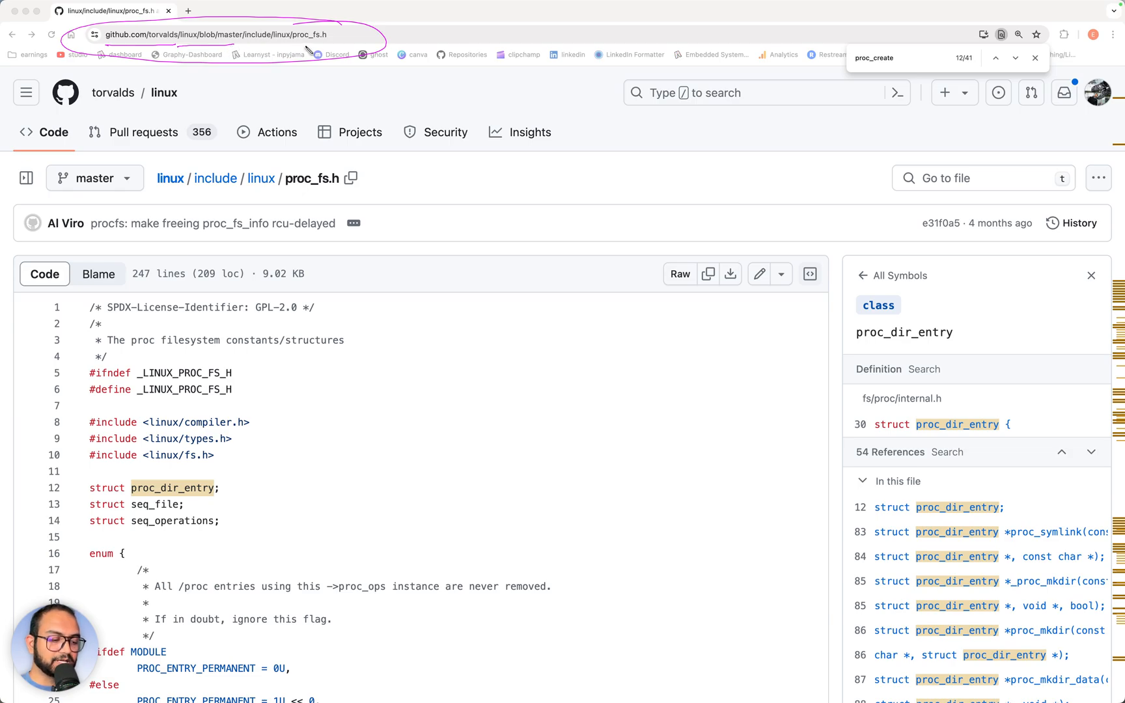
mouse_move(308, 49)
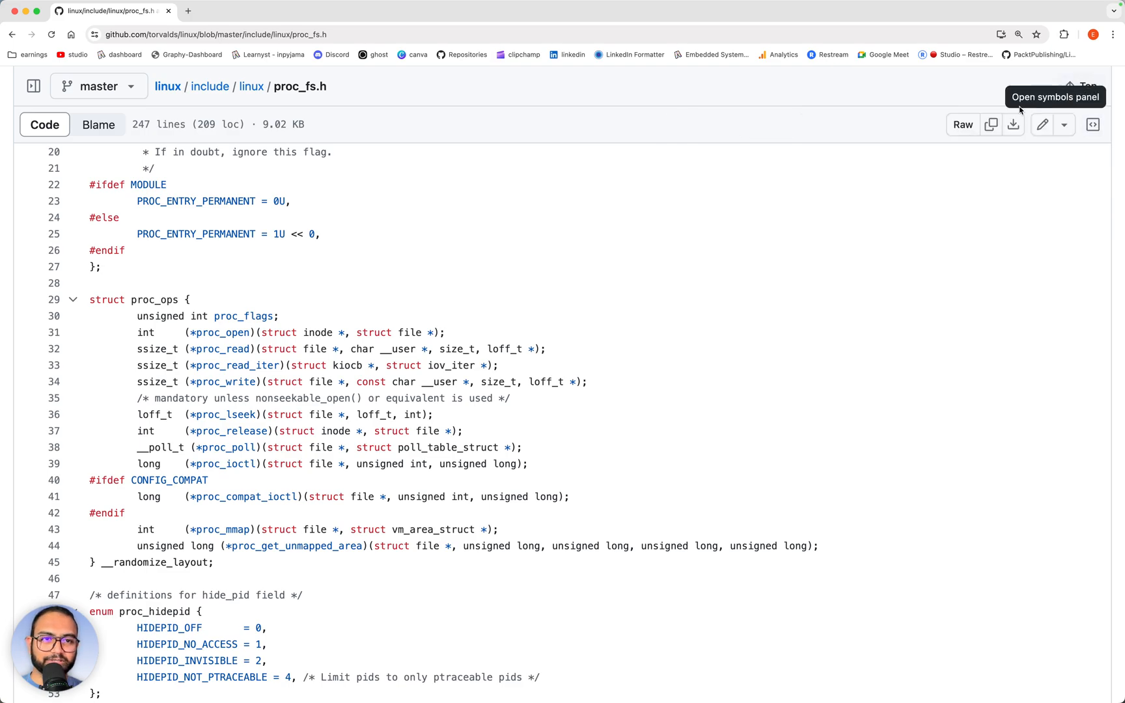
mouse_move(451, 315)
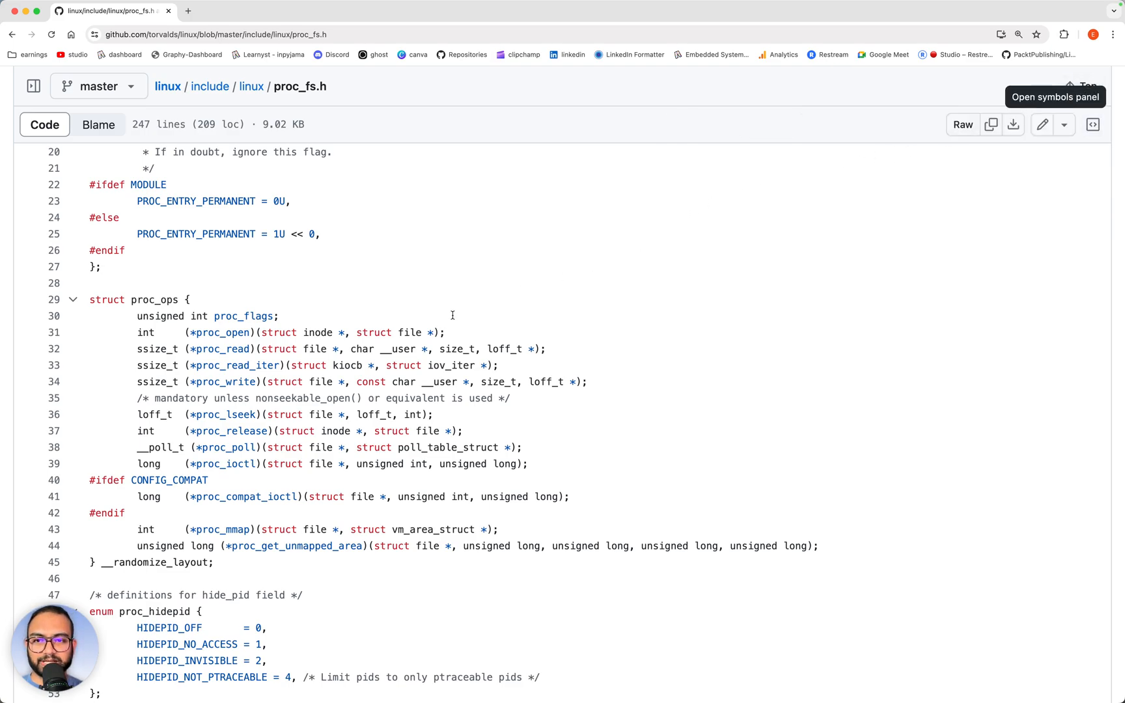
Scroll to struct proc_ops, mark a line after the /proc/ note, then clear the annotations.
scroll("down", 3)
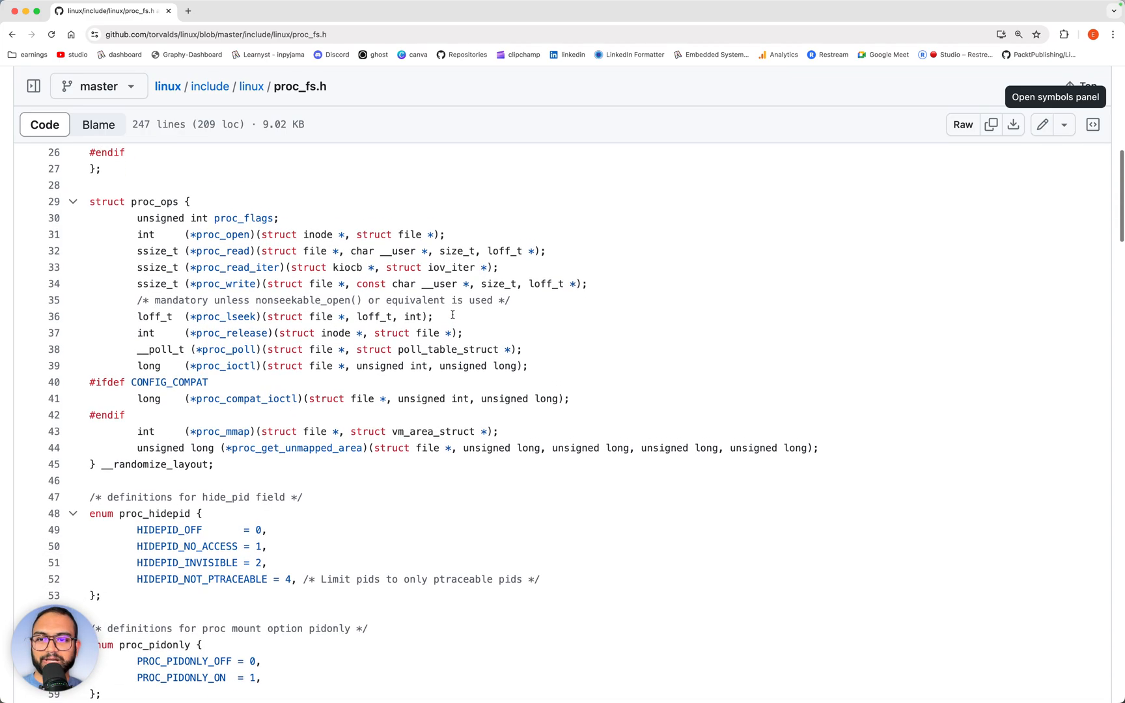
mouse_move(261, 360)
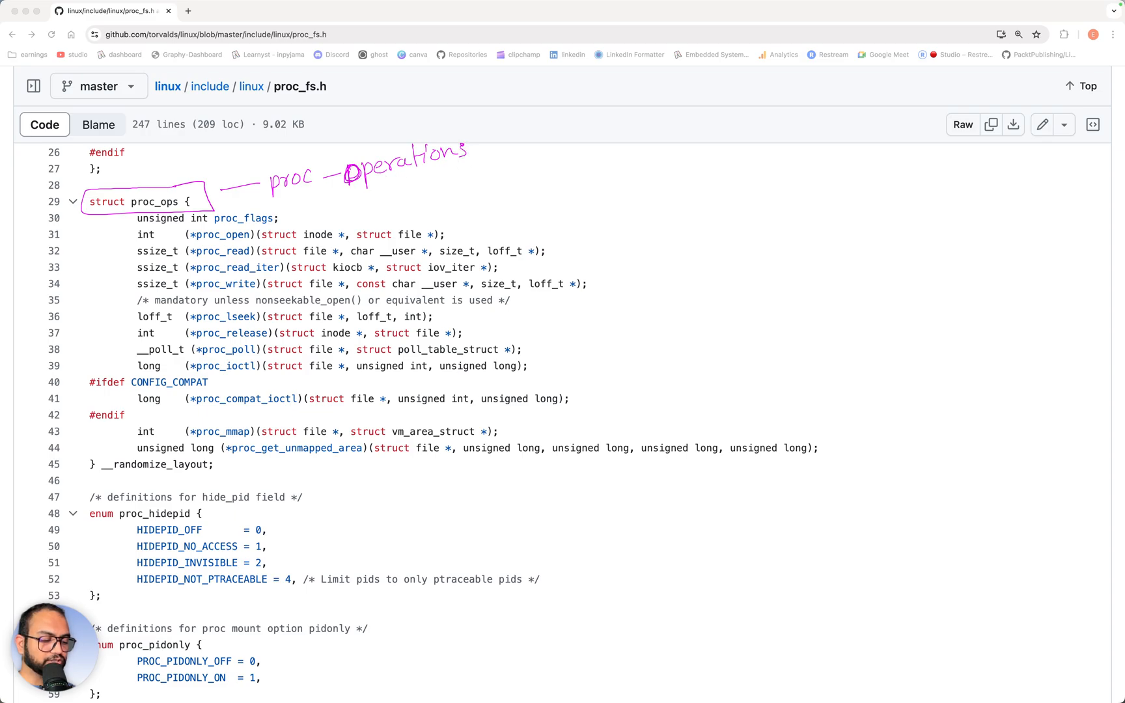
mouse_move(128, 234)
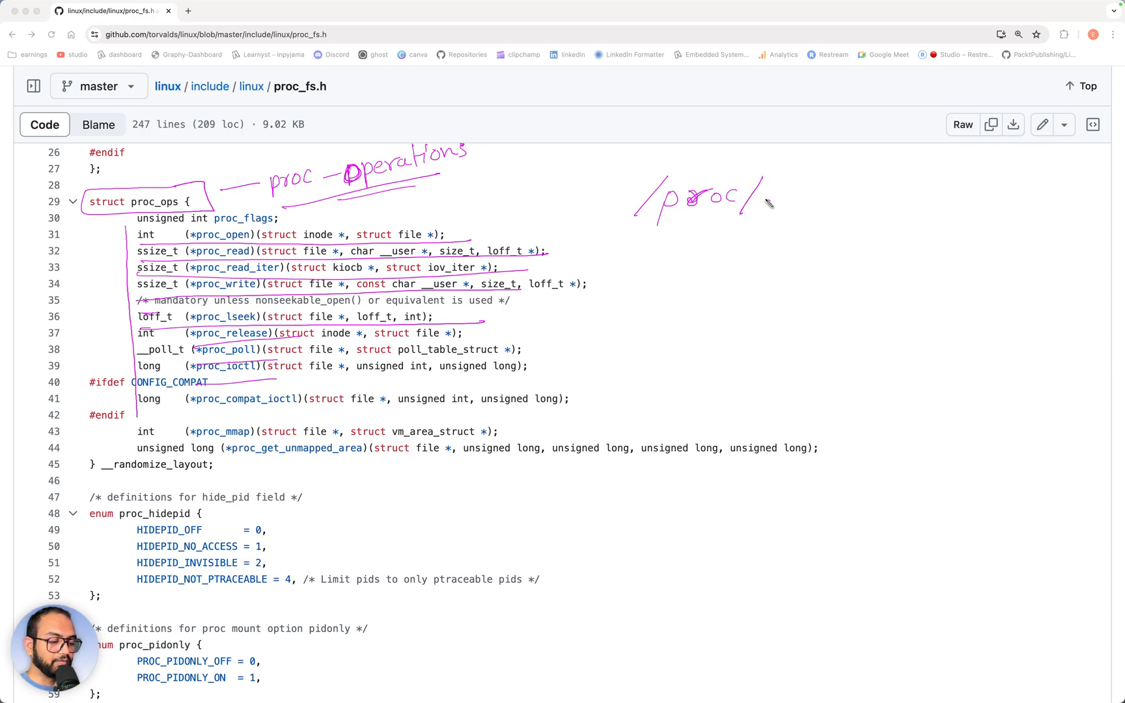
left_click_drag(767, 204, 893, 209)
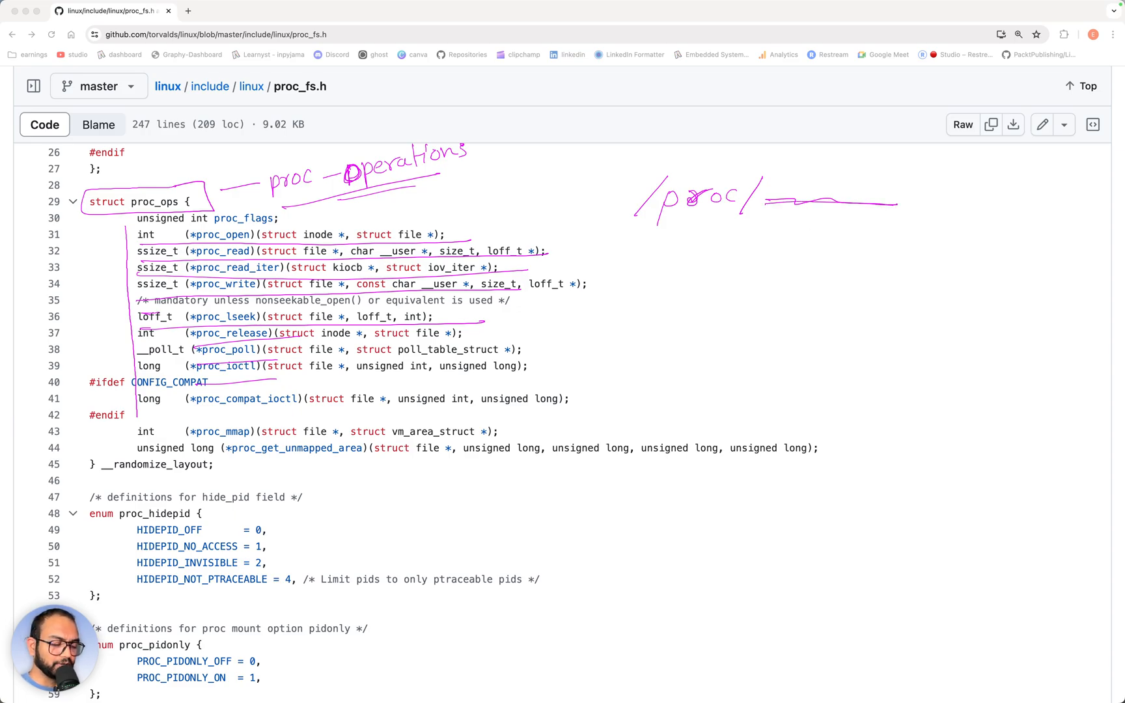
left_click(983, 664)
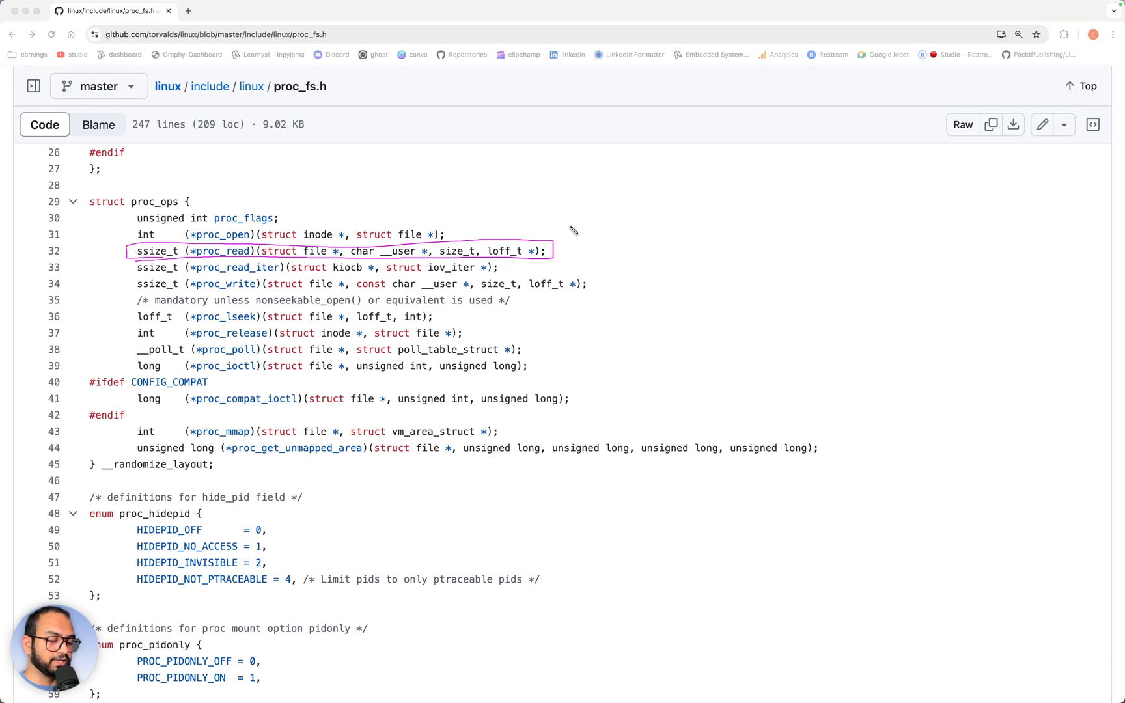
left_click_drag(624, 230, 567, 240)
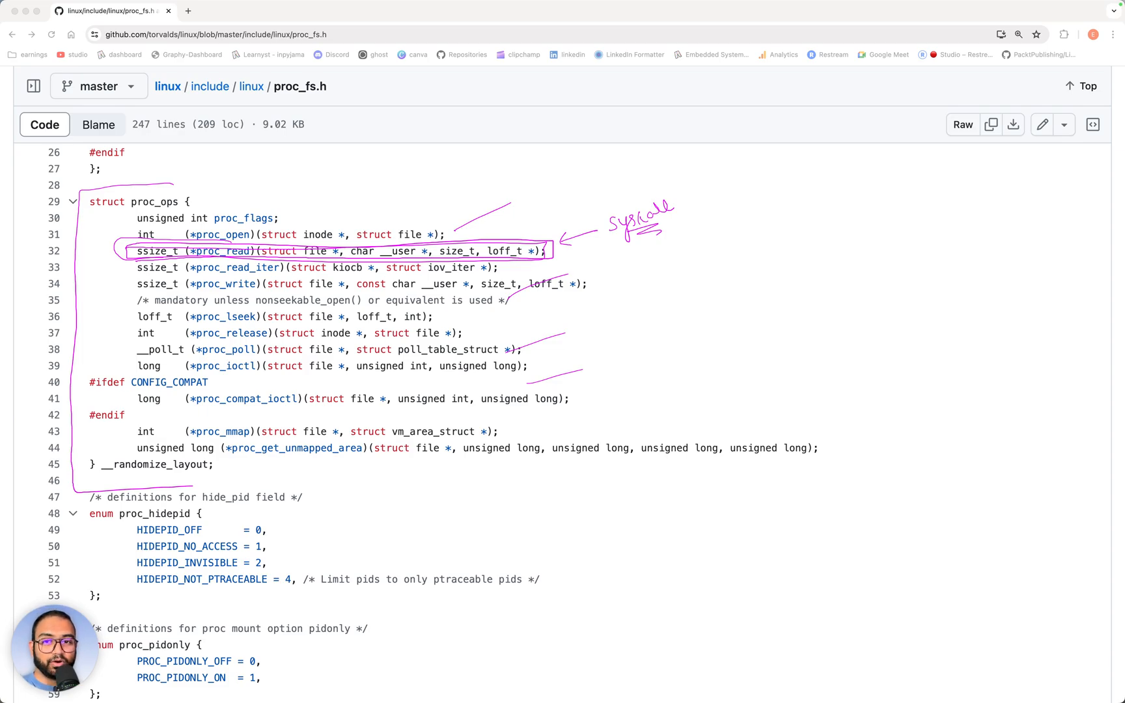
left_click(982, 664)
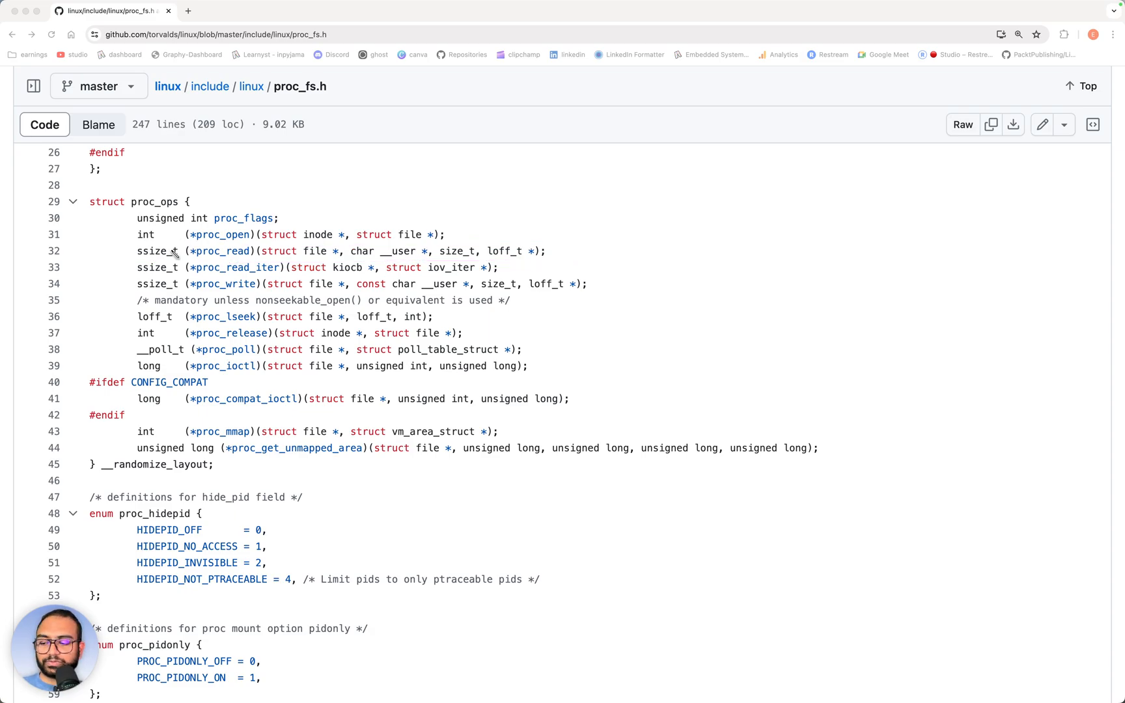
mouse_move(177, 256)
type("proc_create")
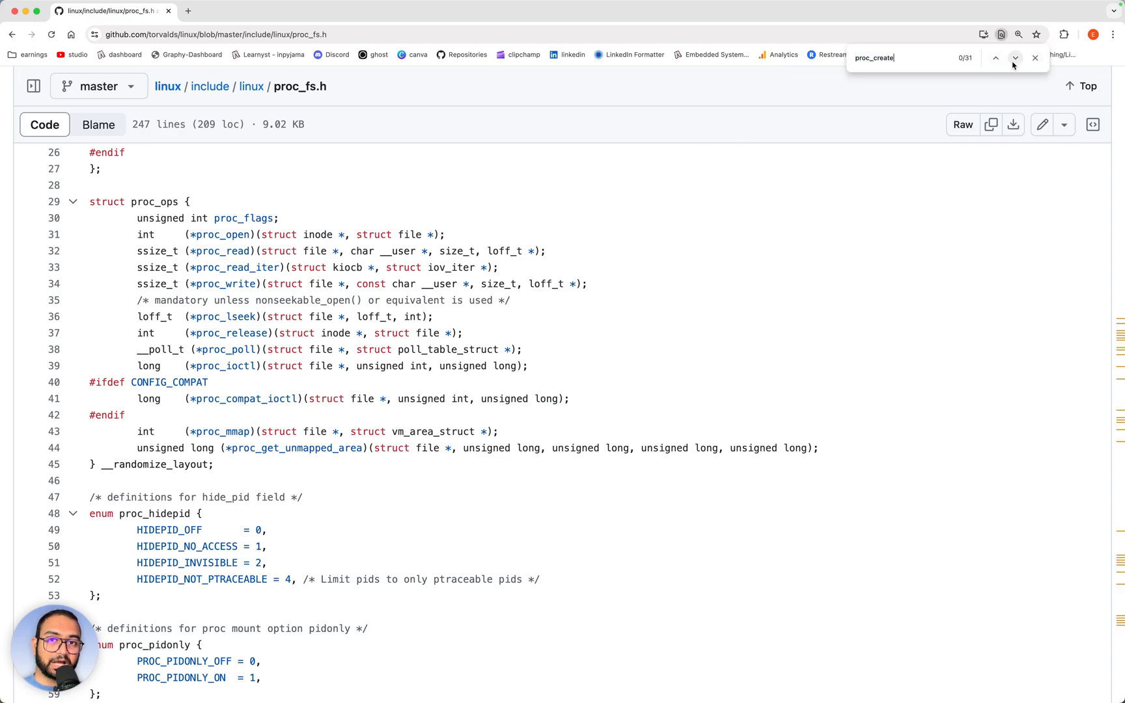
Jump to the first proc_create match in proc_fs.h and scroll to its declaration at line 111.
left_click(1014, 57)
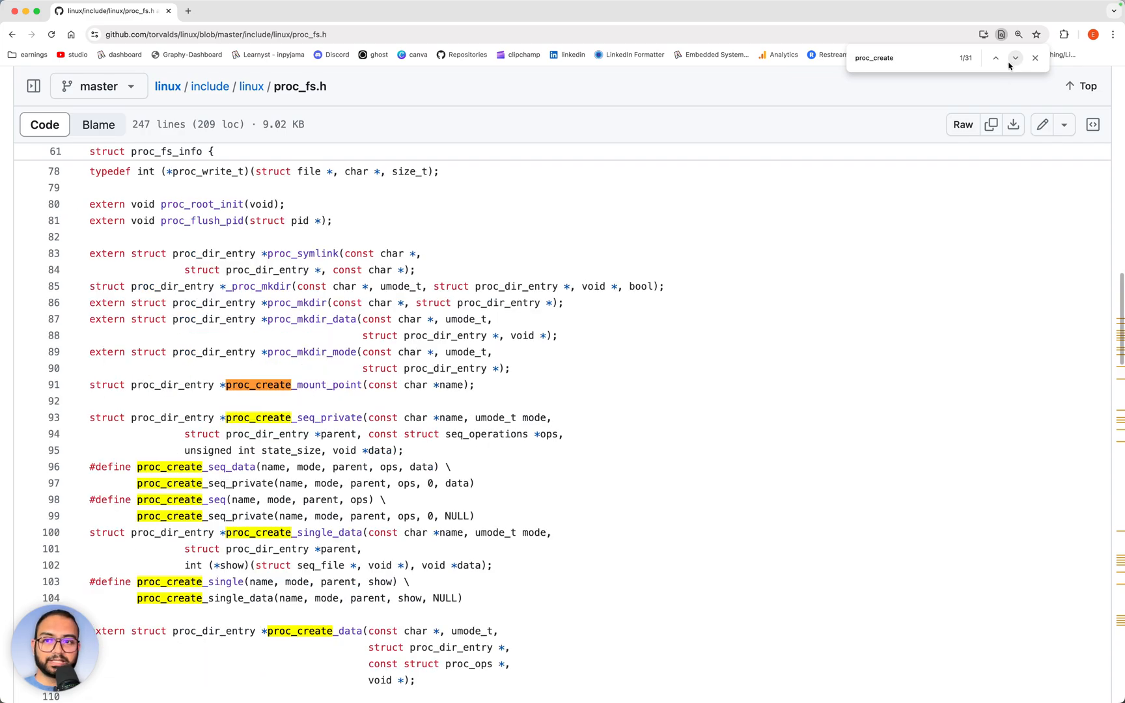
mouse_move(598, 270)
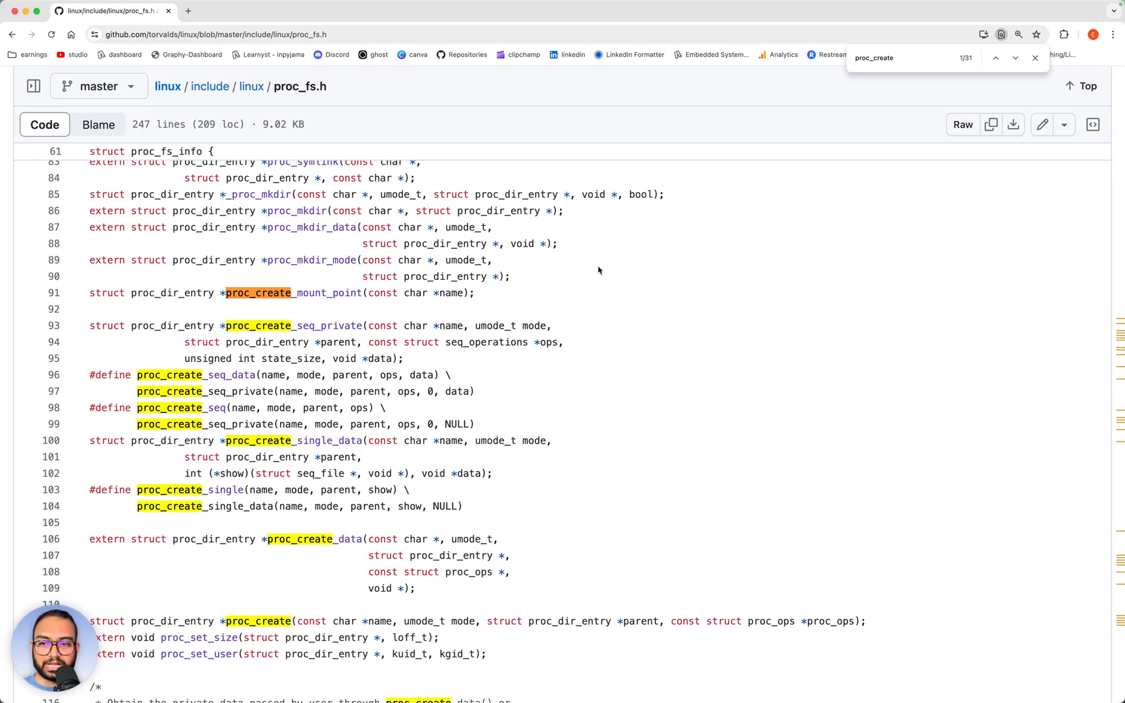
scroll("down", 3)
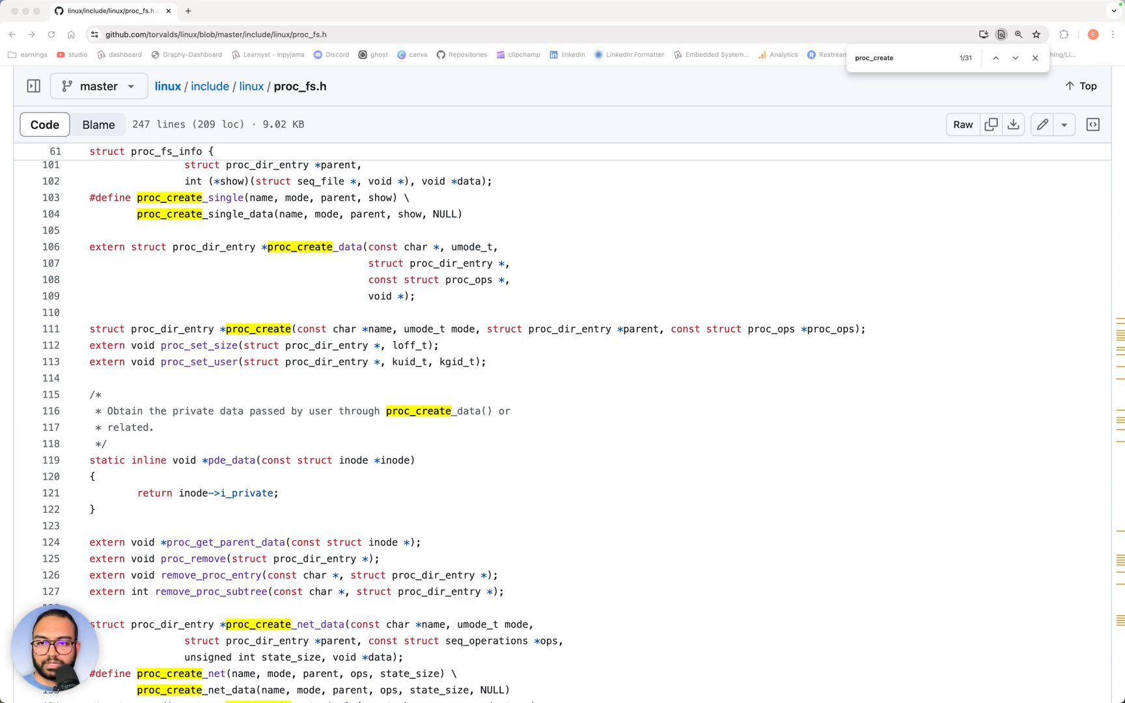
mouse_move(322, 477)
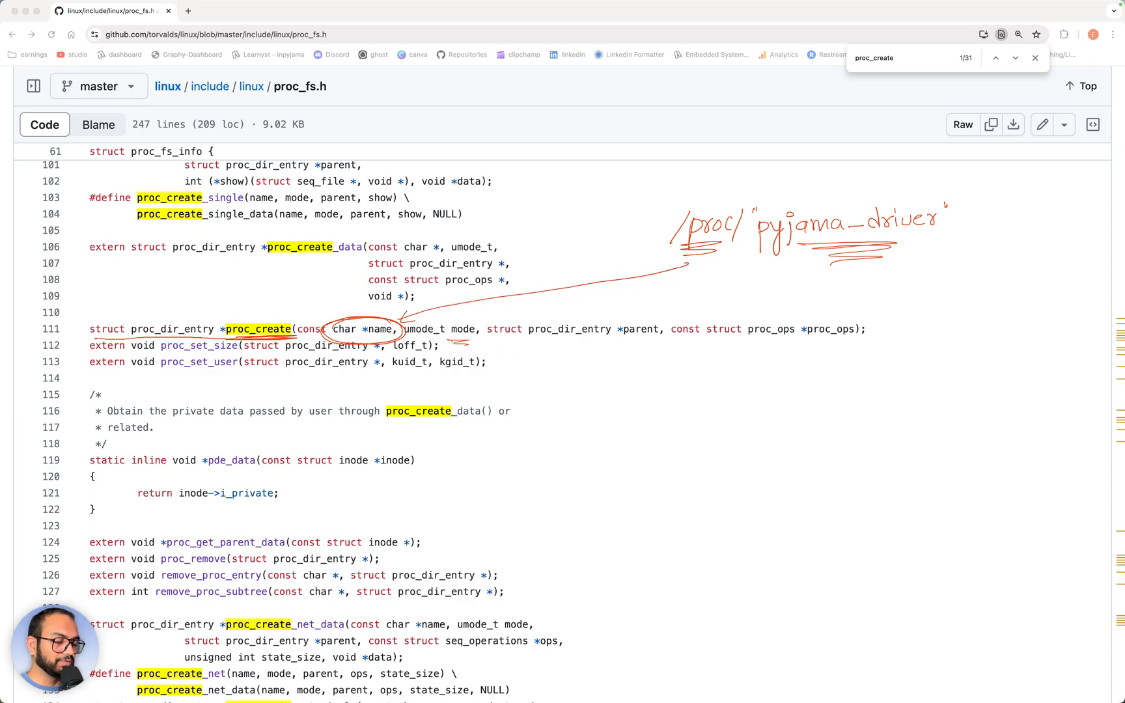
mouse_move(813, 358)
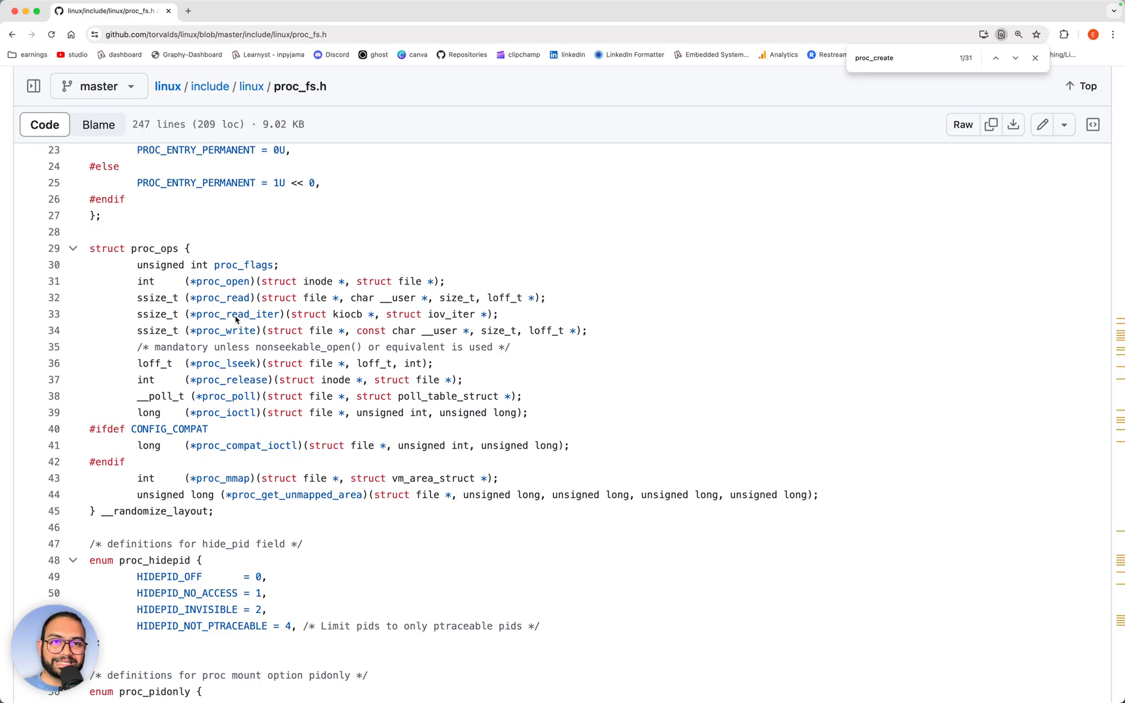
mouse_move(191, 242)
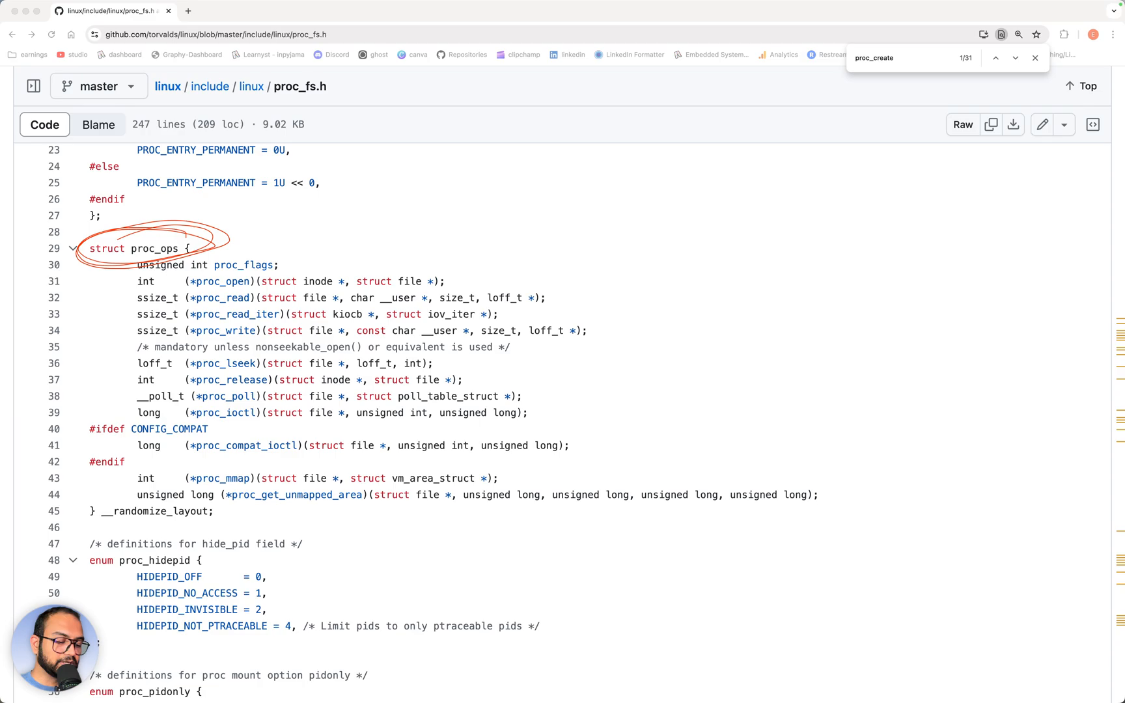
Scroll down past struct proc_ops to the proc_create declaration on line 111.
scroll("down", 3)
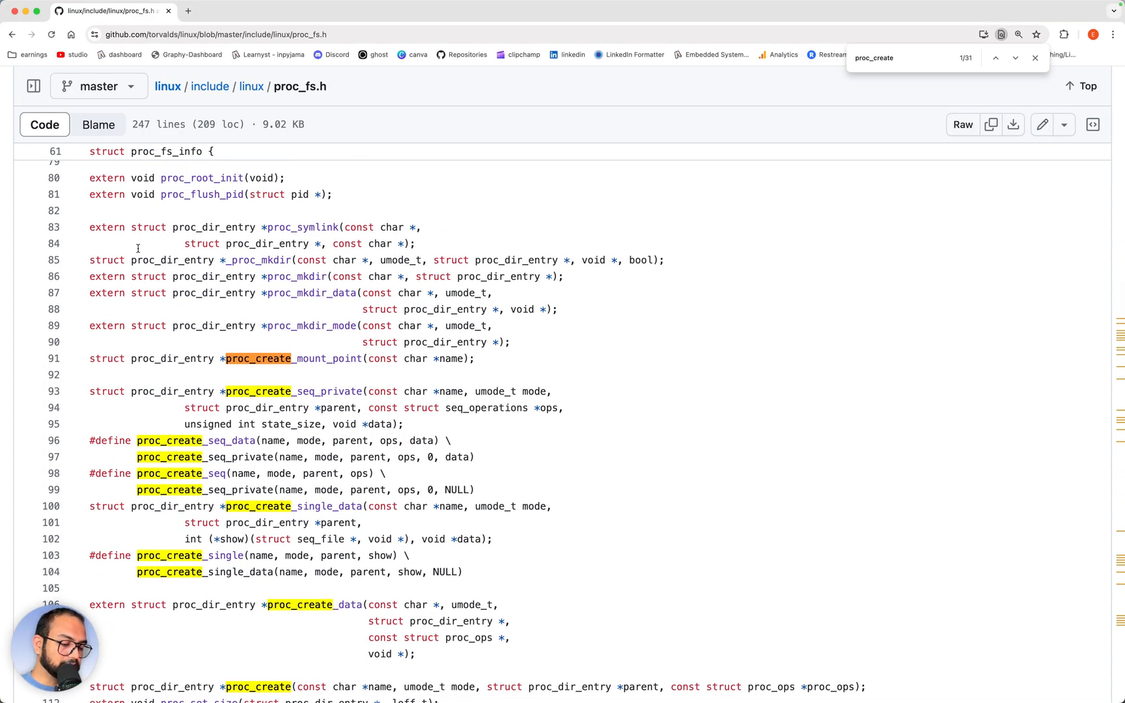
scroll("down", 3)
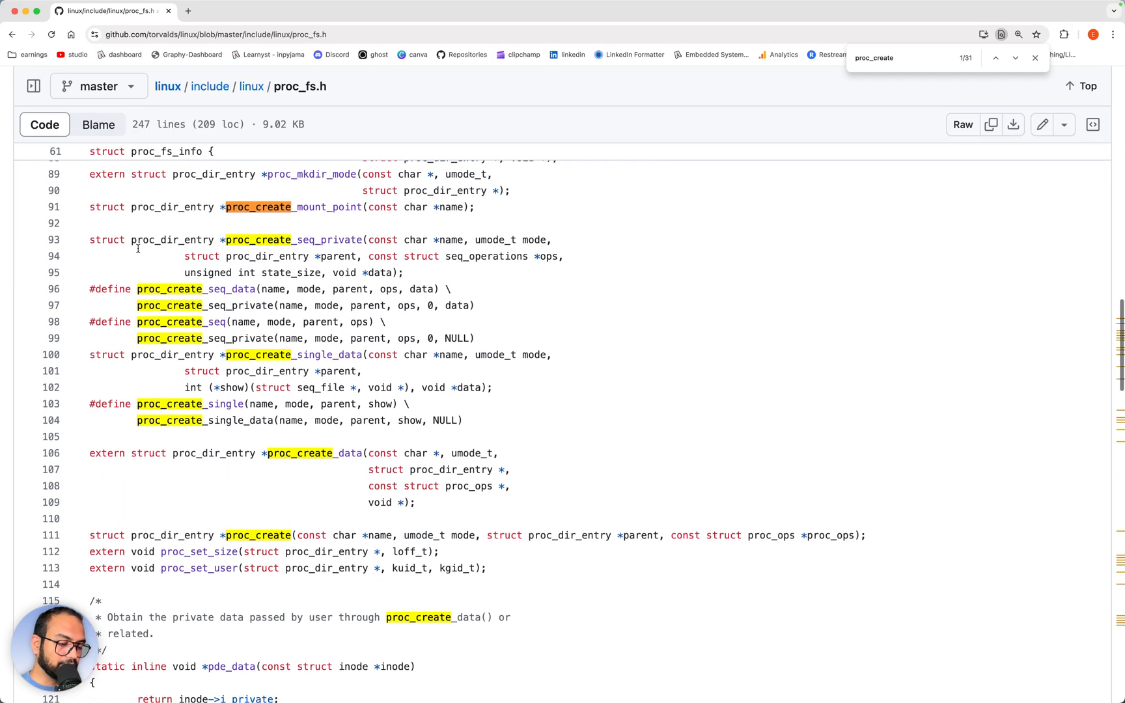
scroll("down", 3)
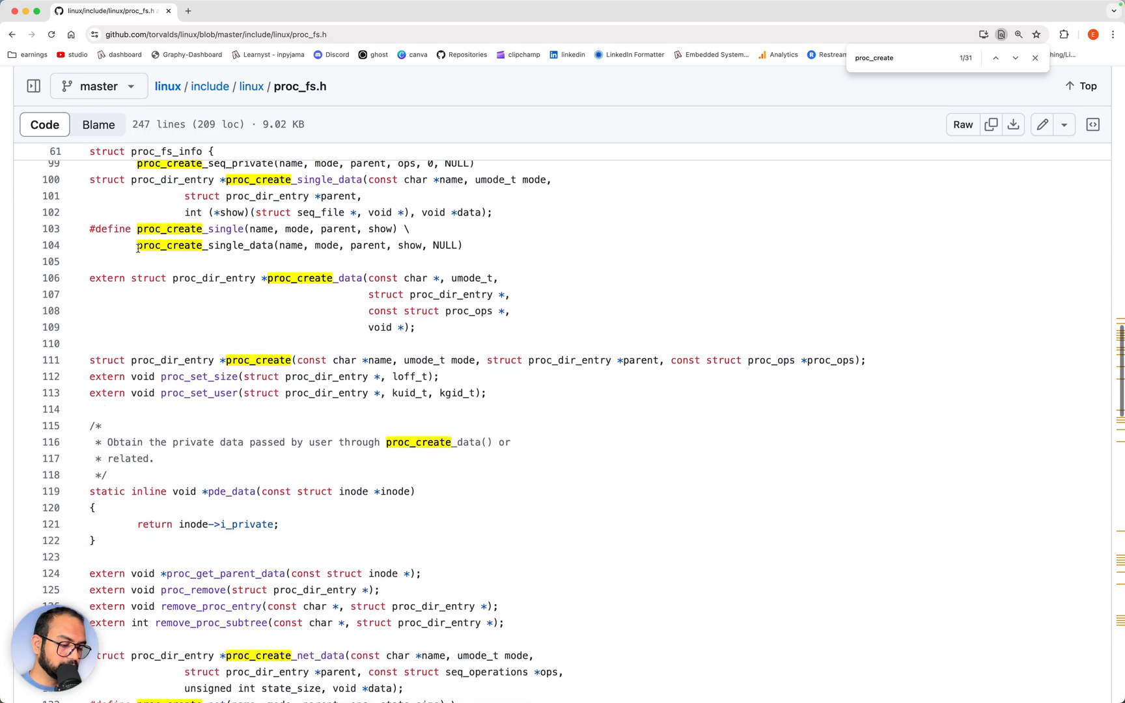
scroll("down", 3)
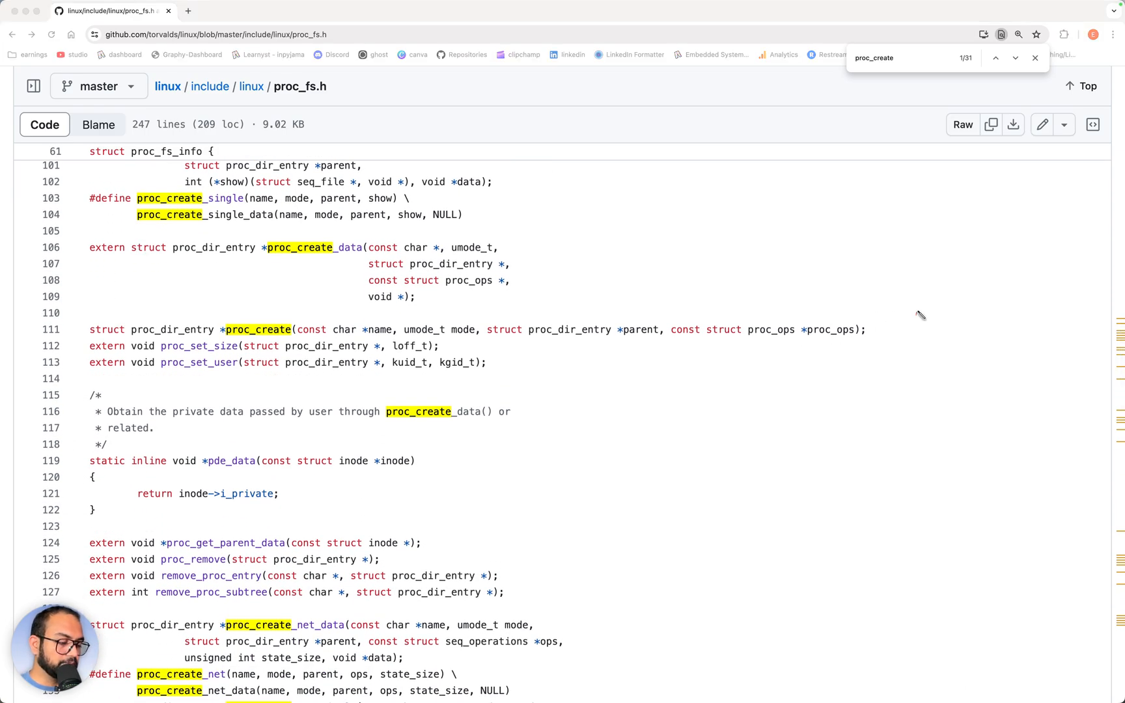